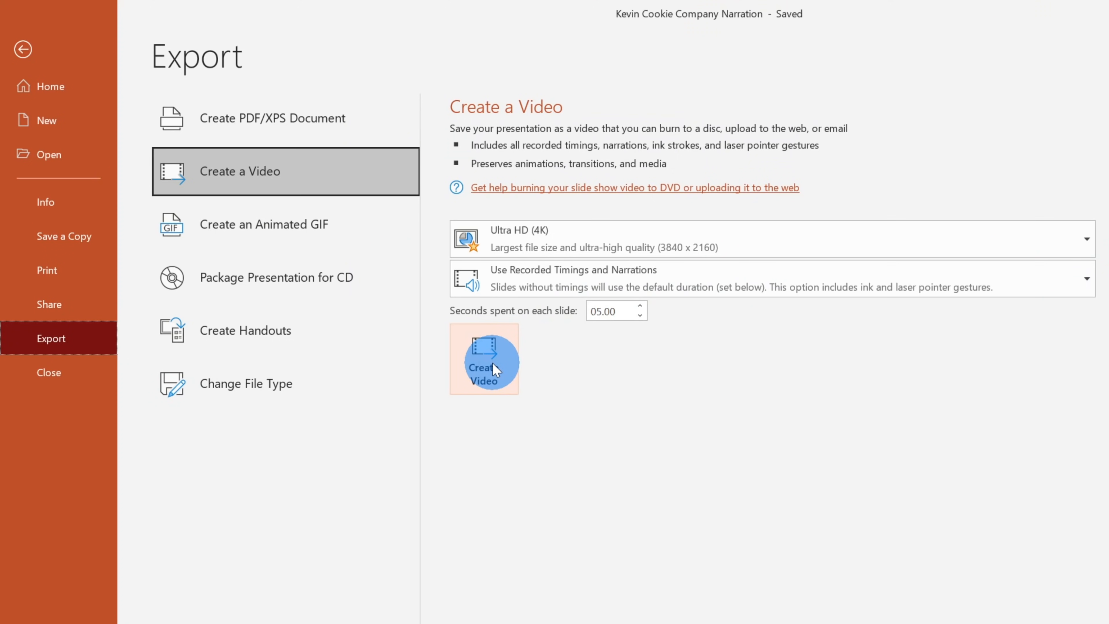
- Create the 4K narrated video and save it to the Desktop
left_click(485, 359)
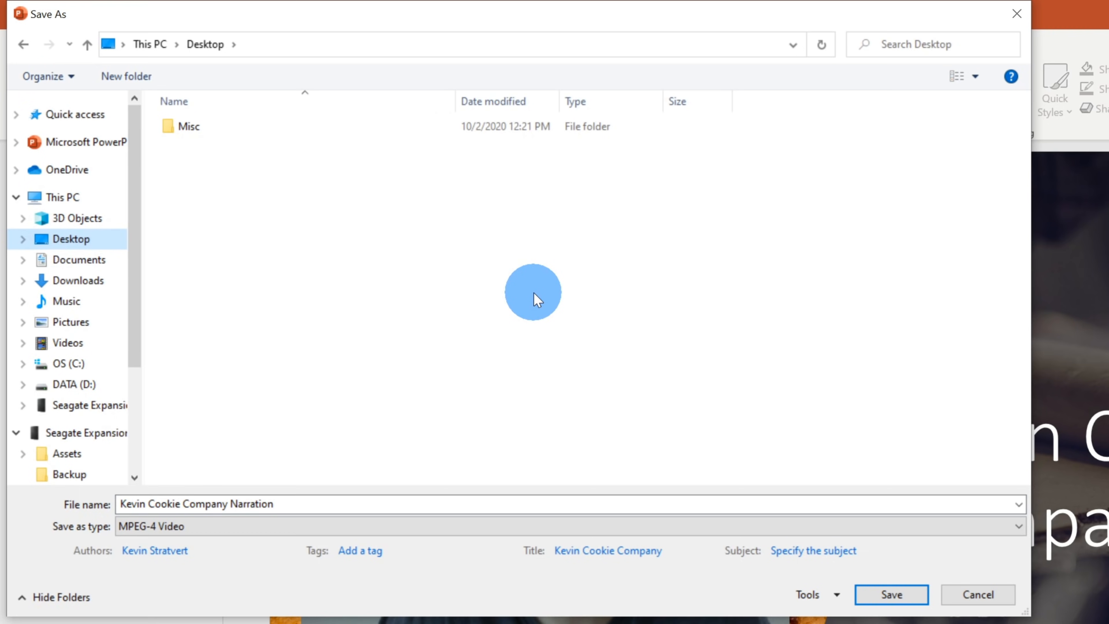
left_click(891, 594)
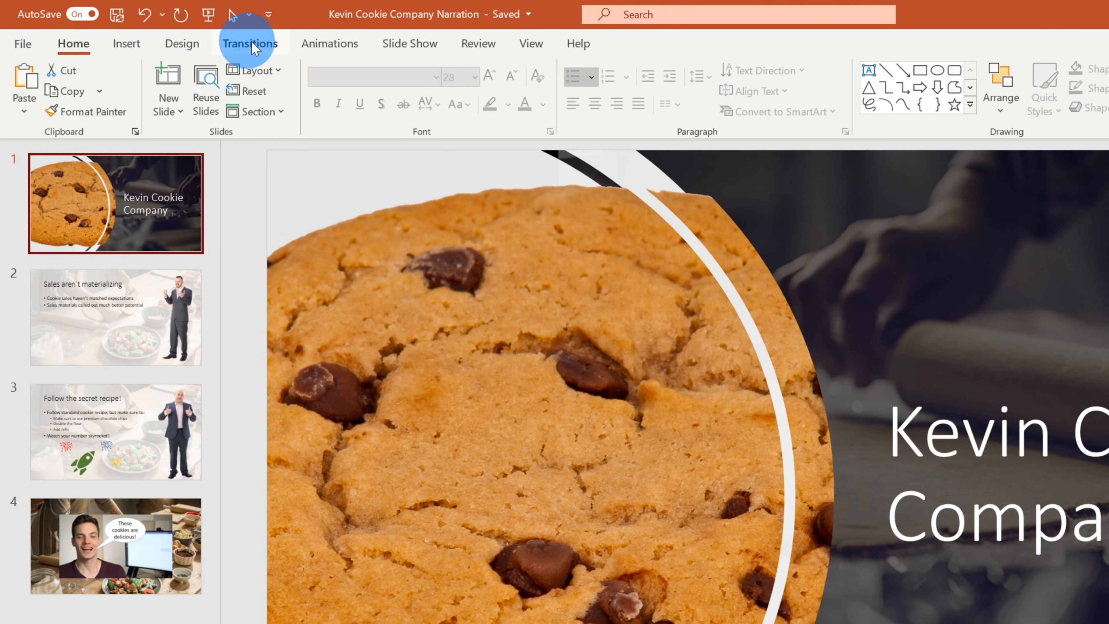
mouse_move(410, 43)
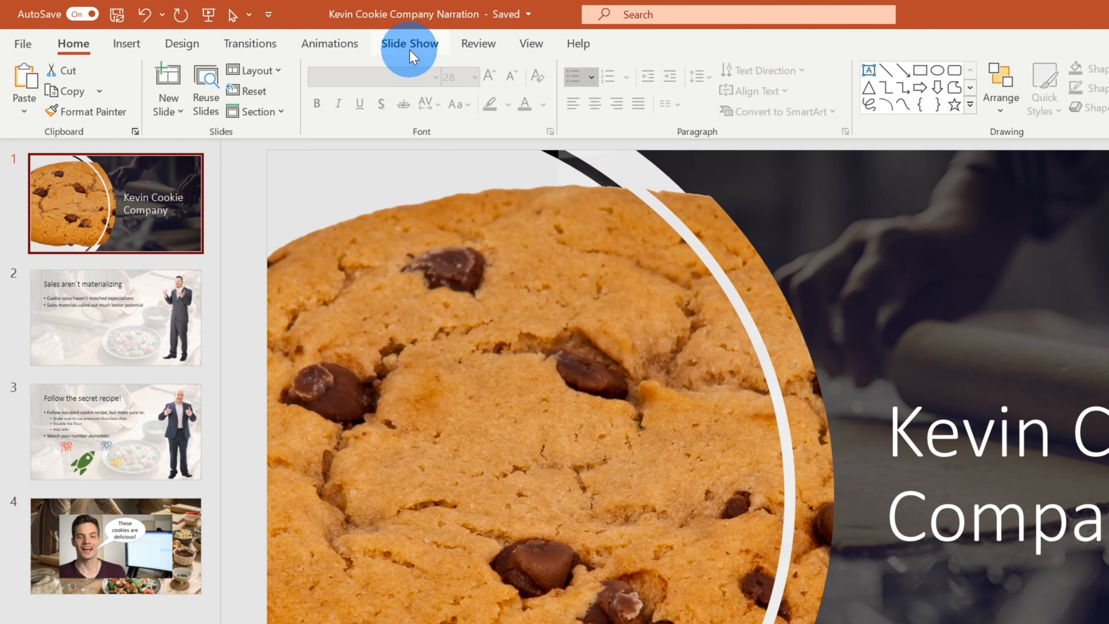
- Show the Record Slide Show choices from the Slide Show ribbon
left_click(410, 43)
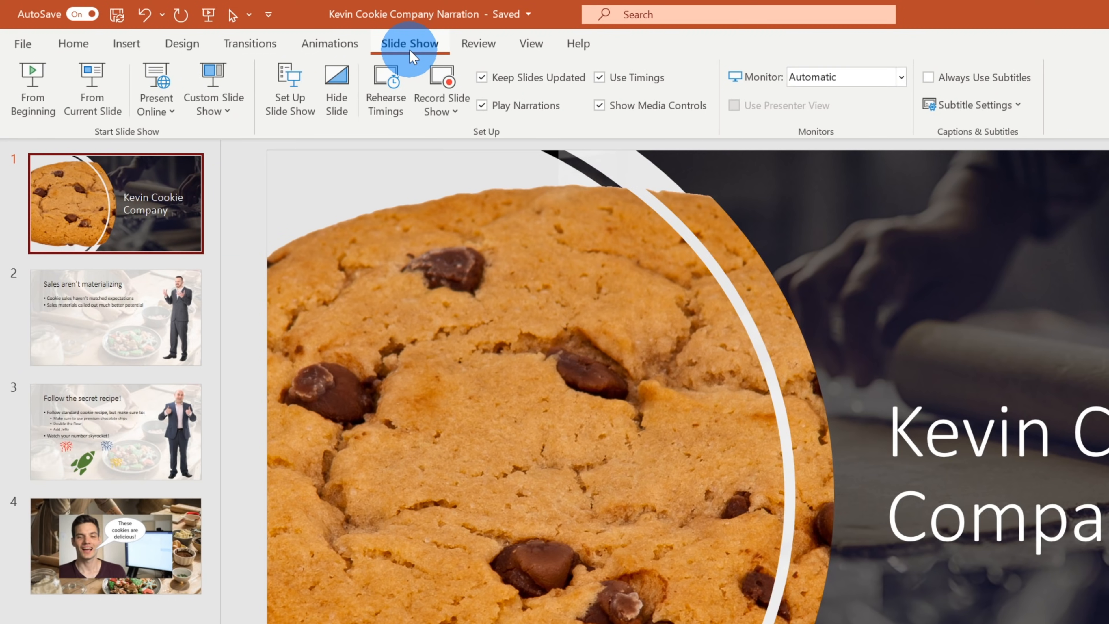
mouse_move(442, 90)
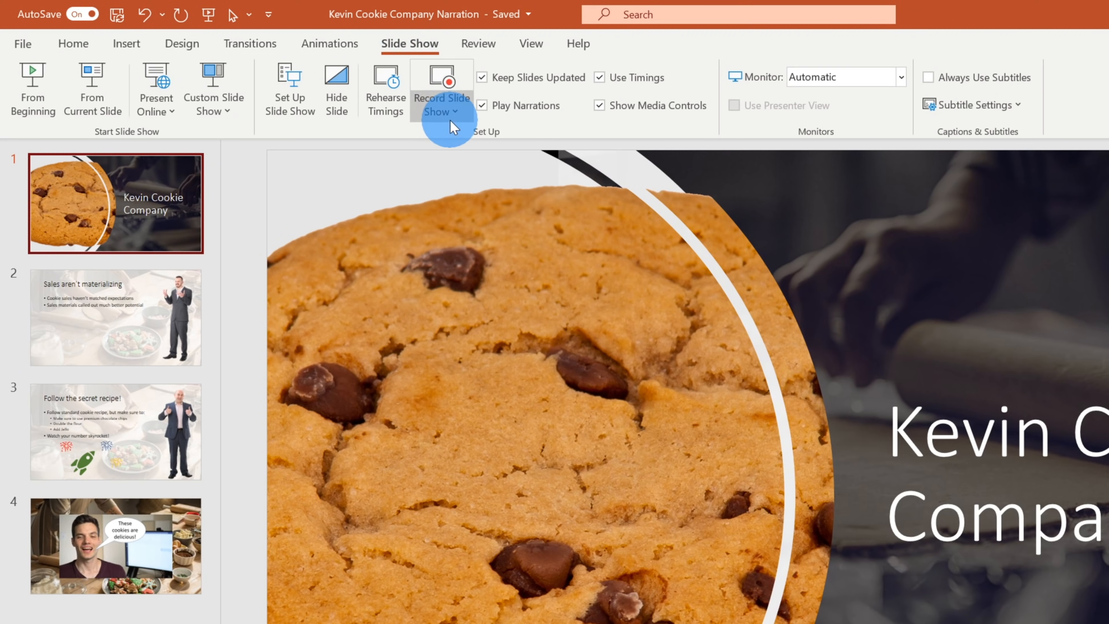
mouse_move(453, 91)
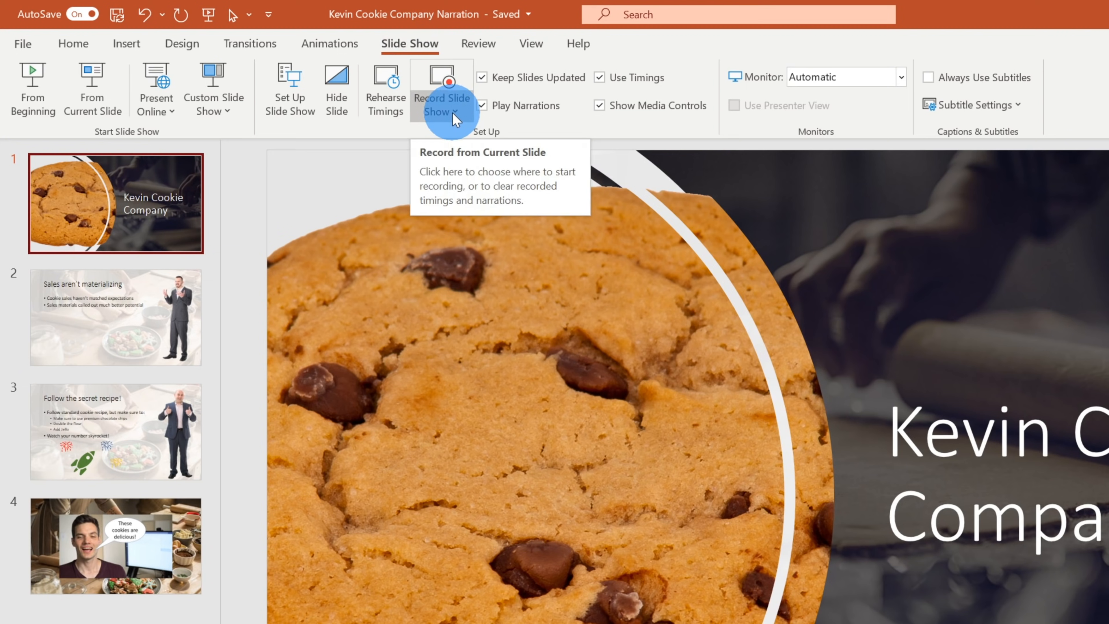
left_click(442, 95)
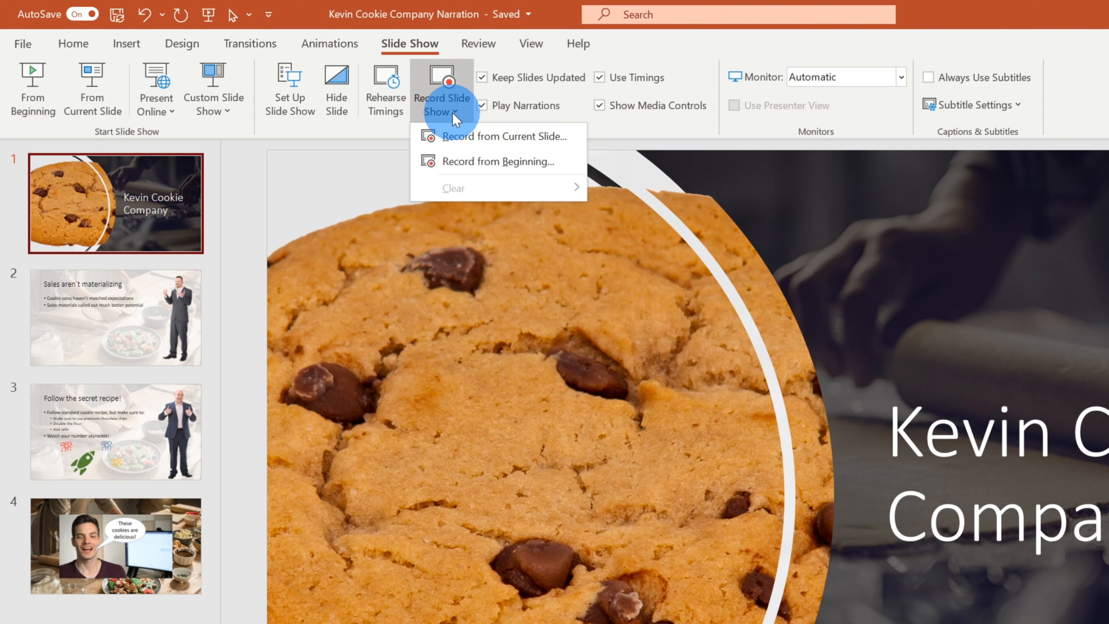
mouse_move(486, 136)
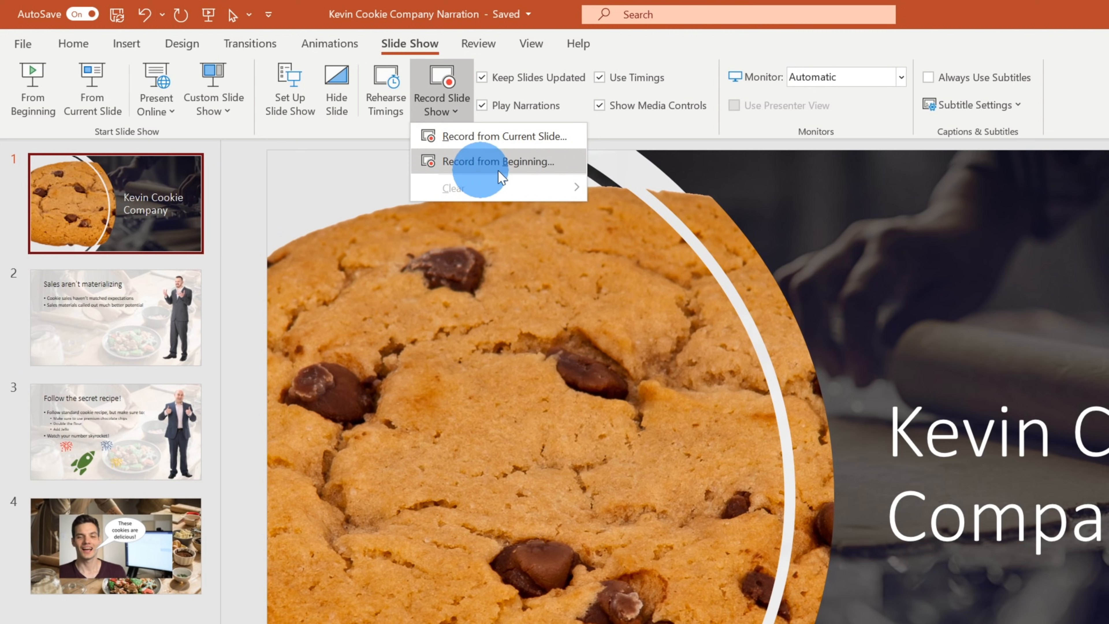
mouse_move(488, 161)
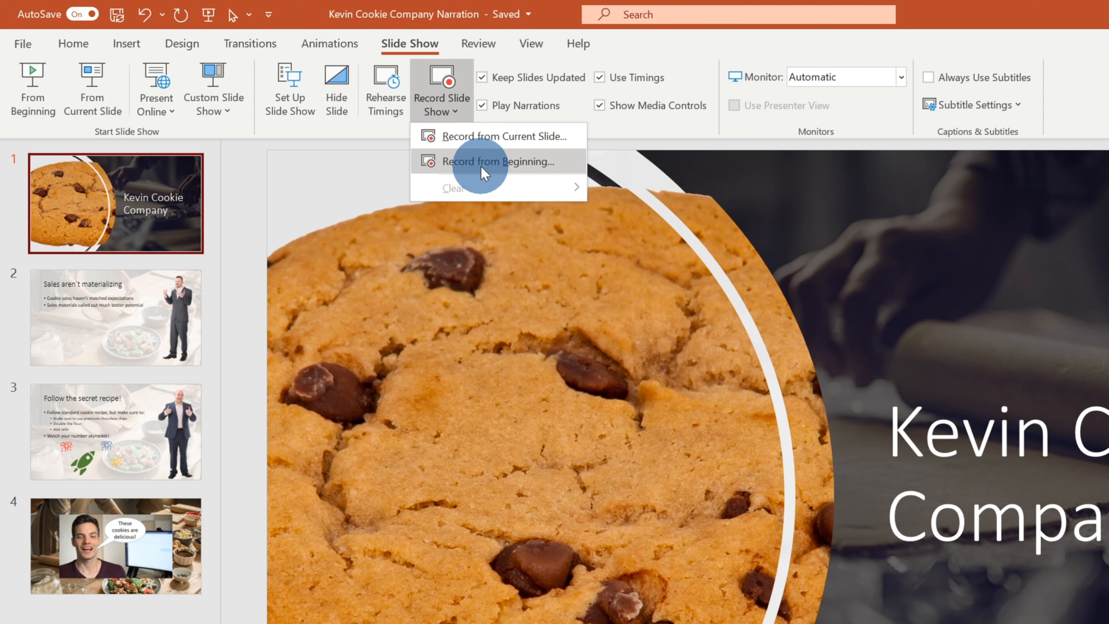
- Record from the beginning and reveal the speaker notes in the recording window
left_click(497, 161)
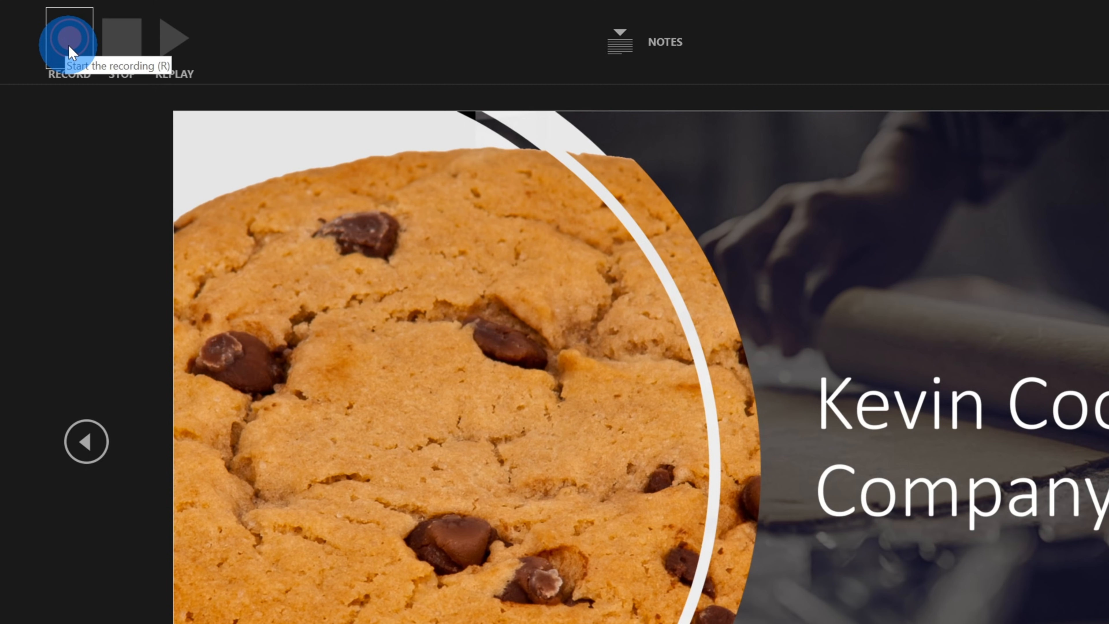
left_click(69, 38)
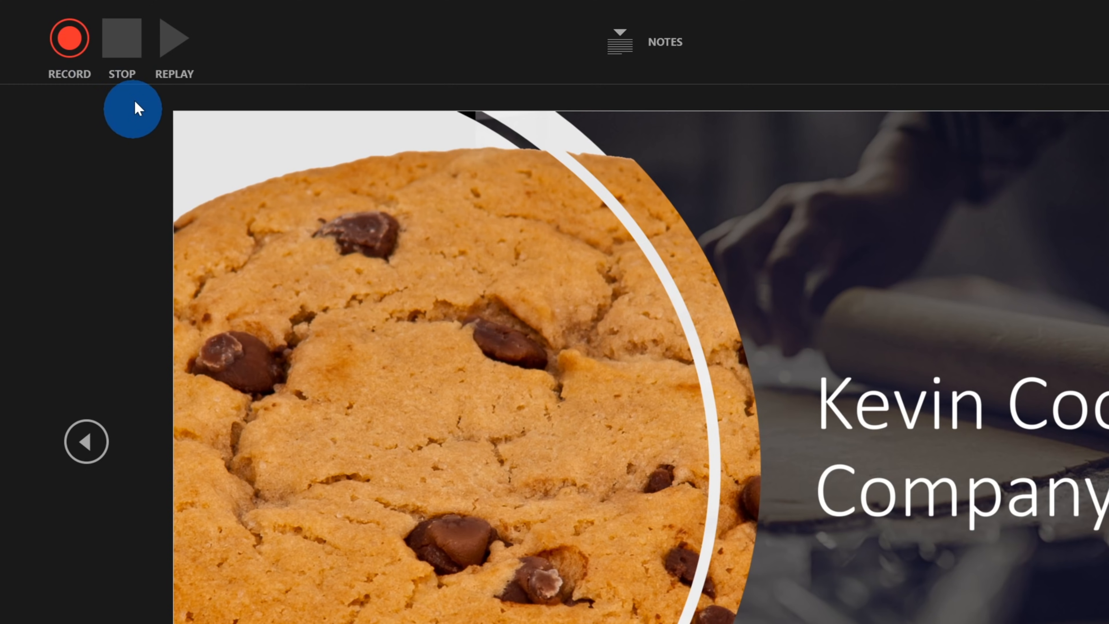
mouse_move(175, 37)
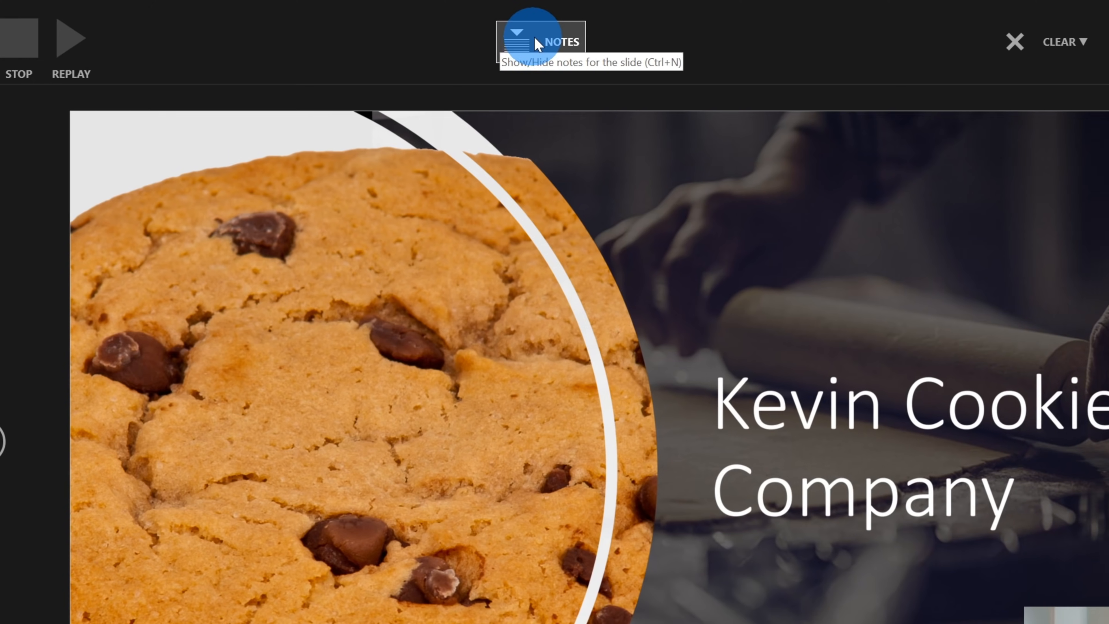
left_click(559, 41)
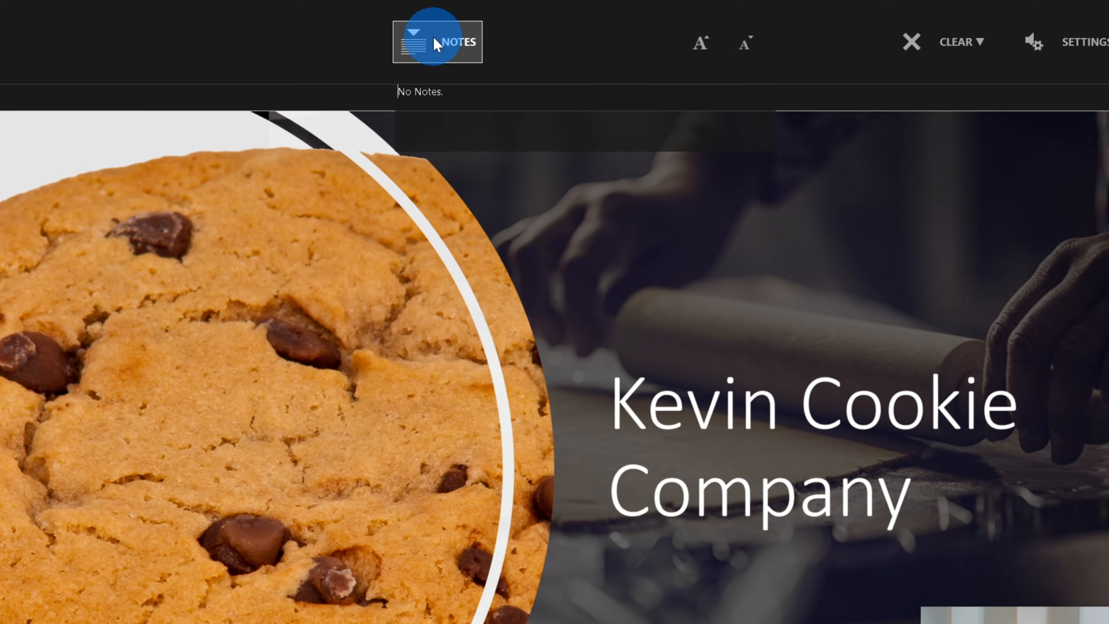
mouse_move(700, 42)
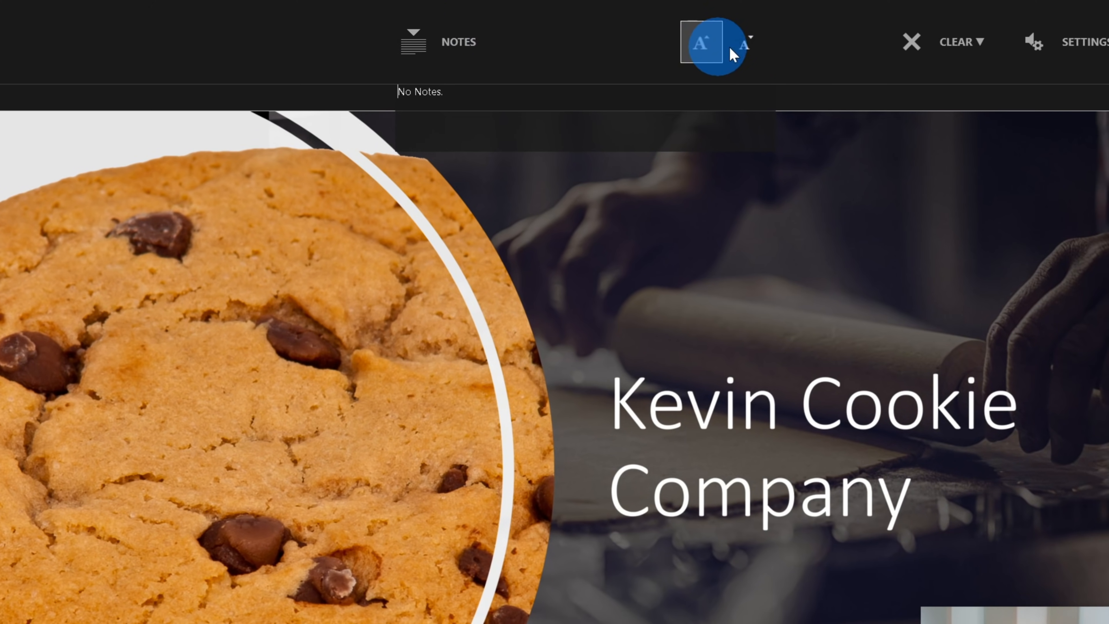
mouse_move(413, 43)
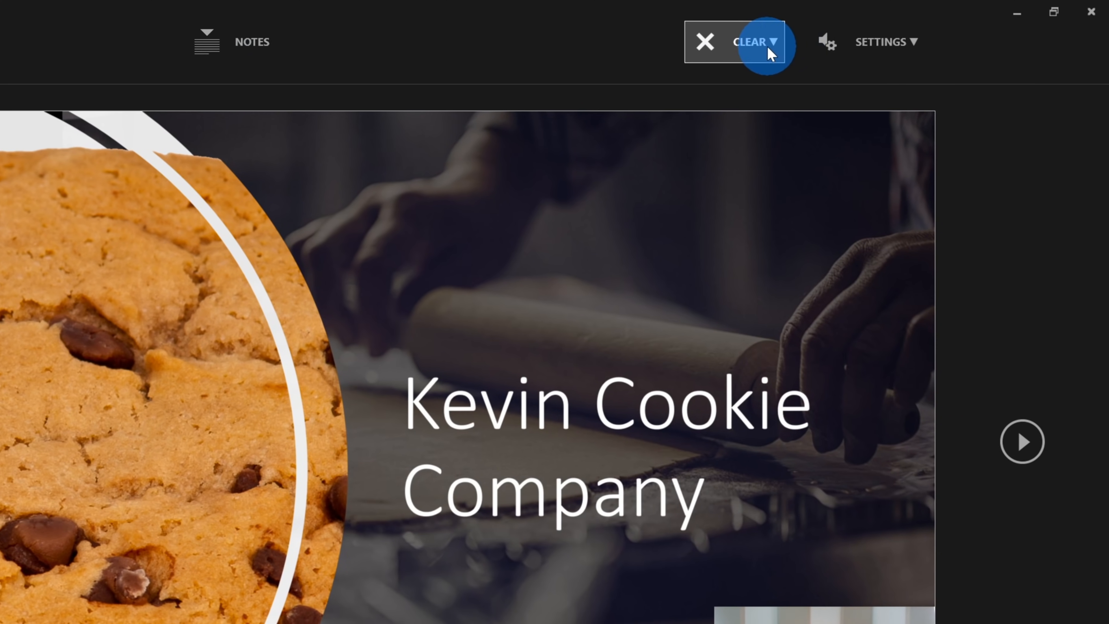
left_click(753, 42)
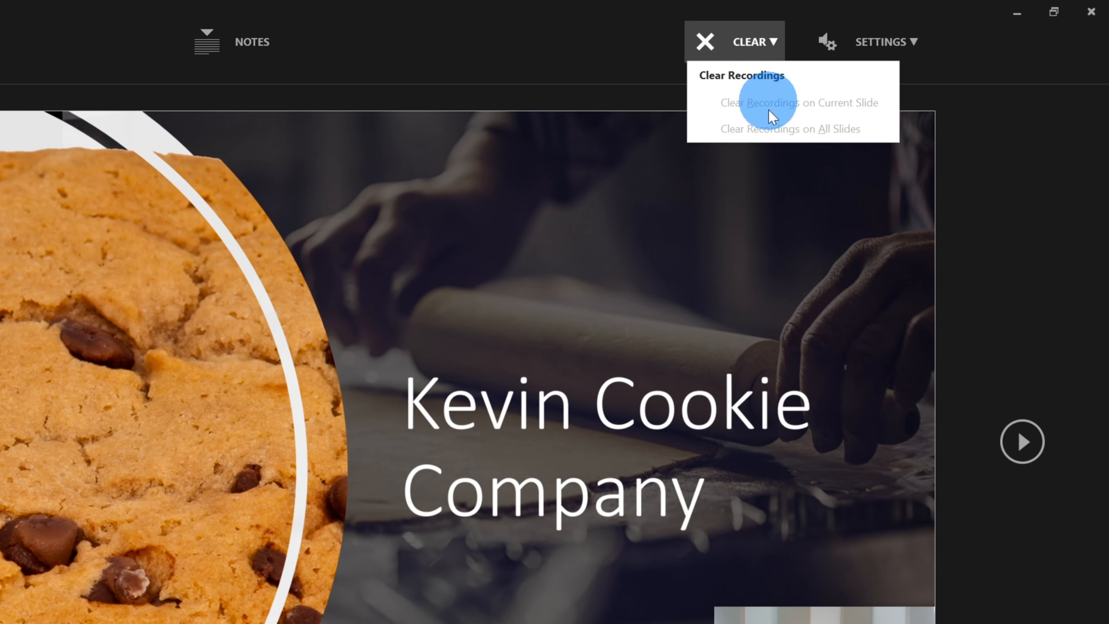
mouse_move(770, 135)
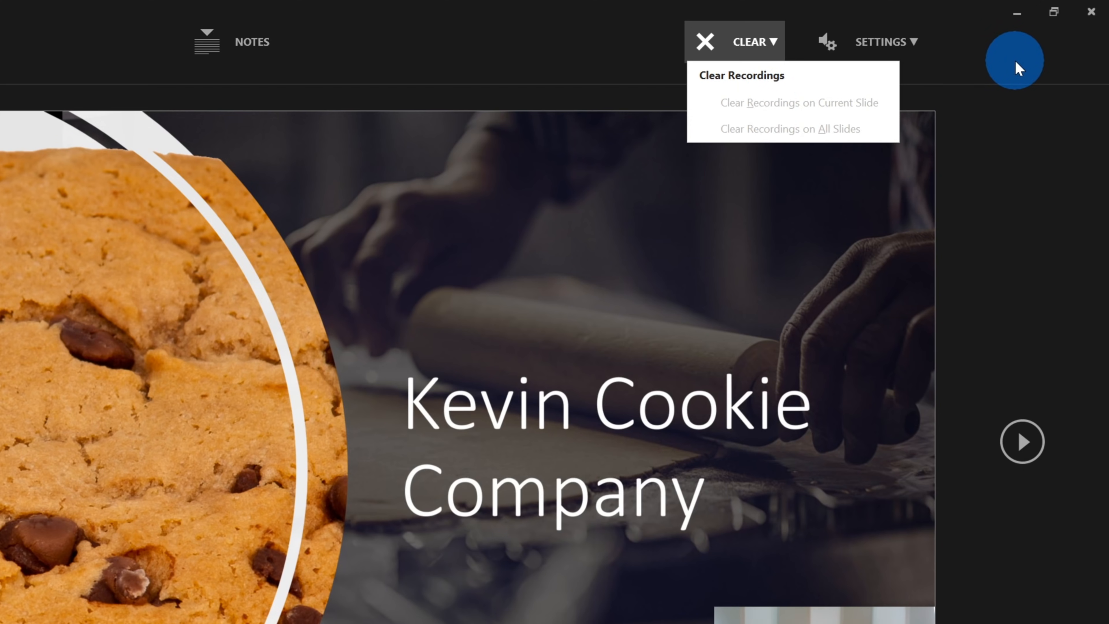
left_click(885, 41)
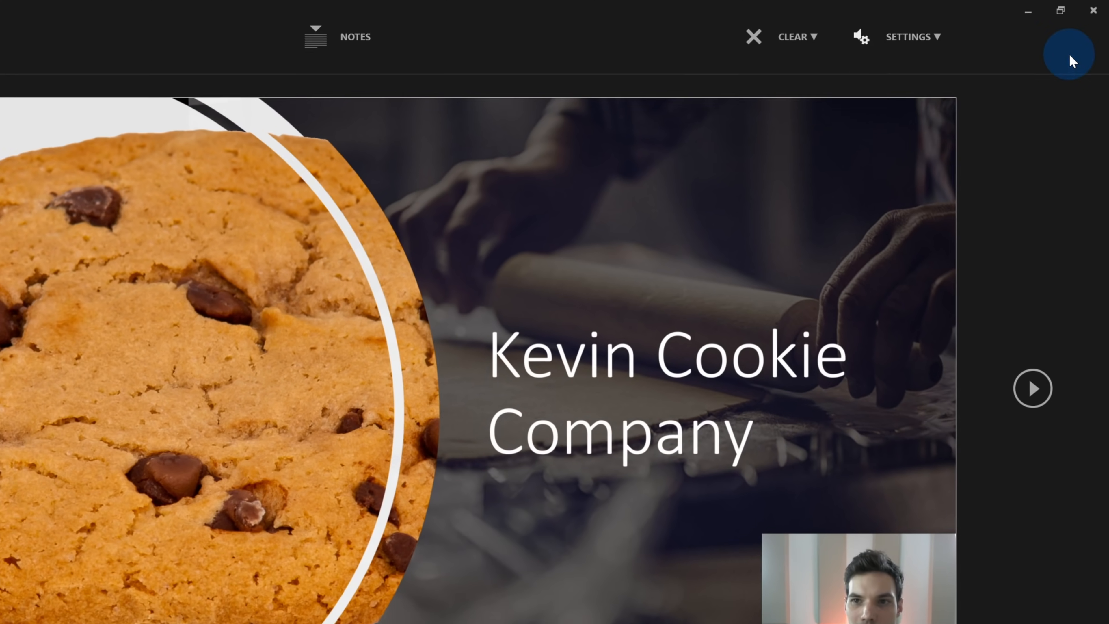
left_click(1068, 54)
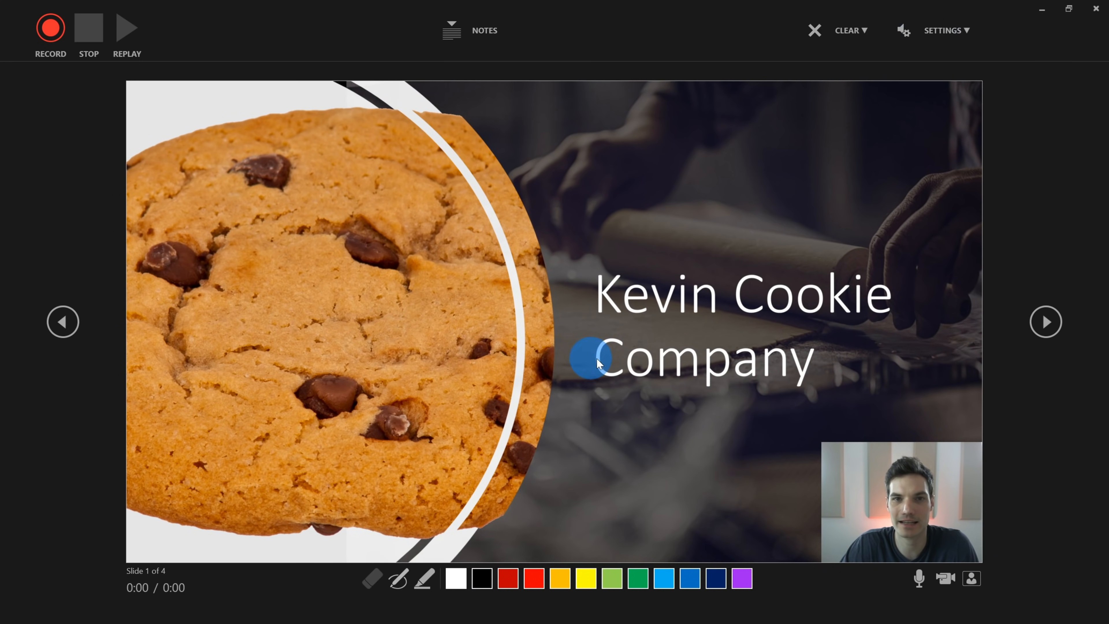
mouse_move(889, 344)
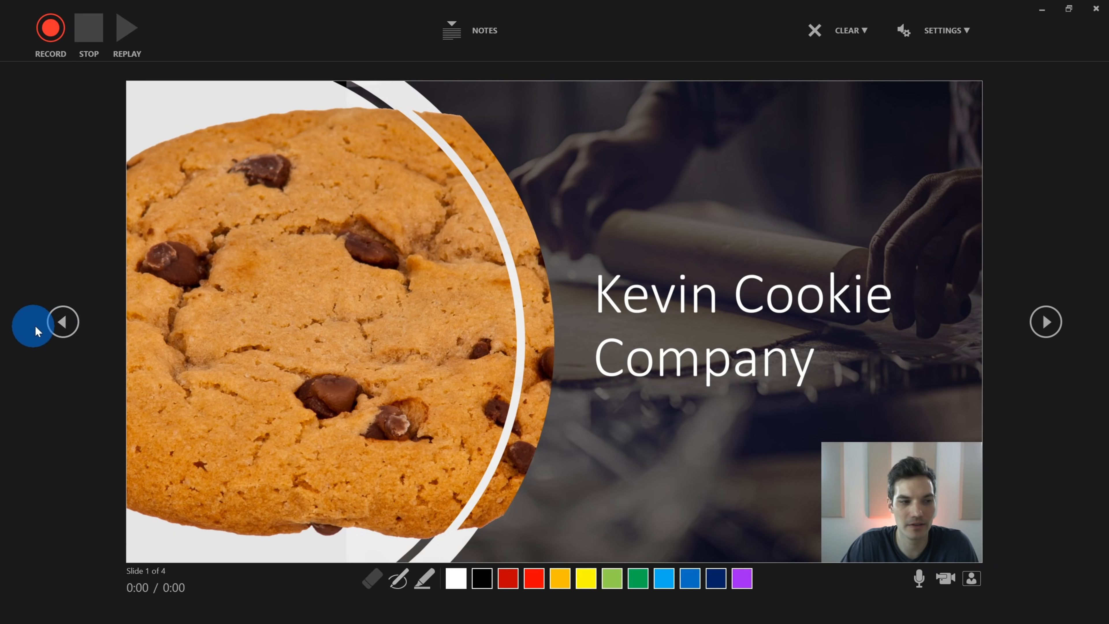
left_click(1046, 321)
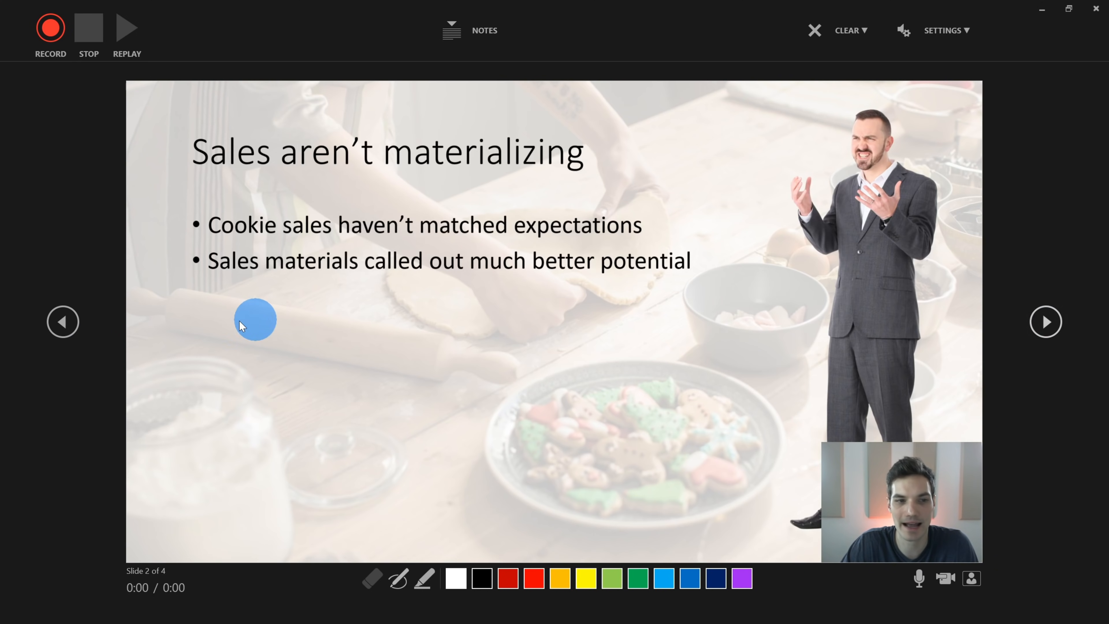
left_click(62, 322)
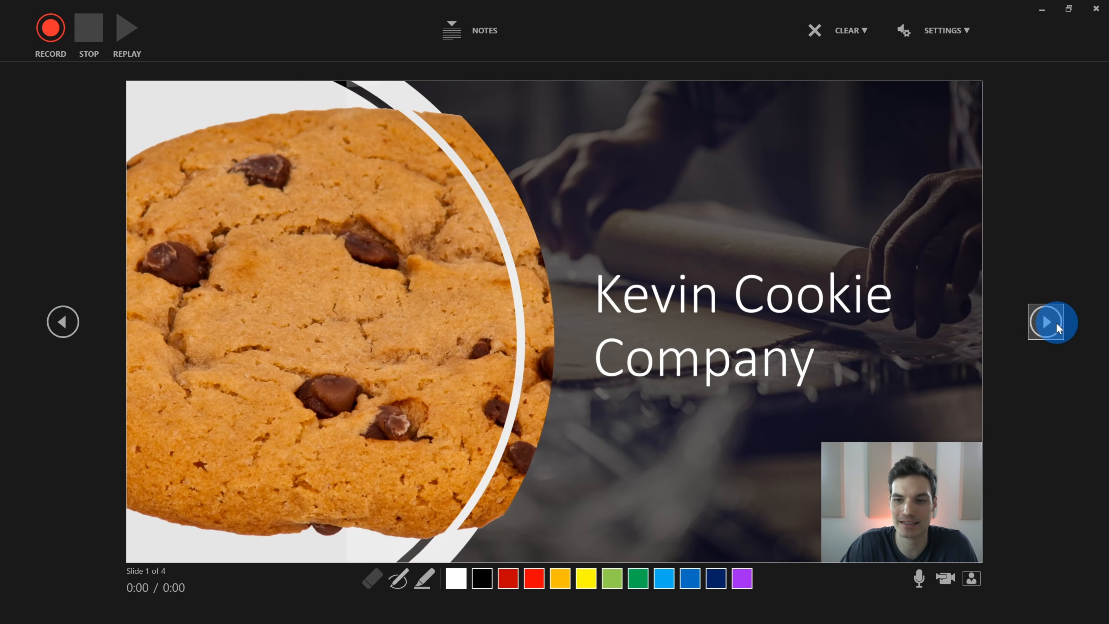
mouse_move(1052, 322)
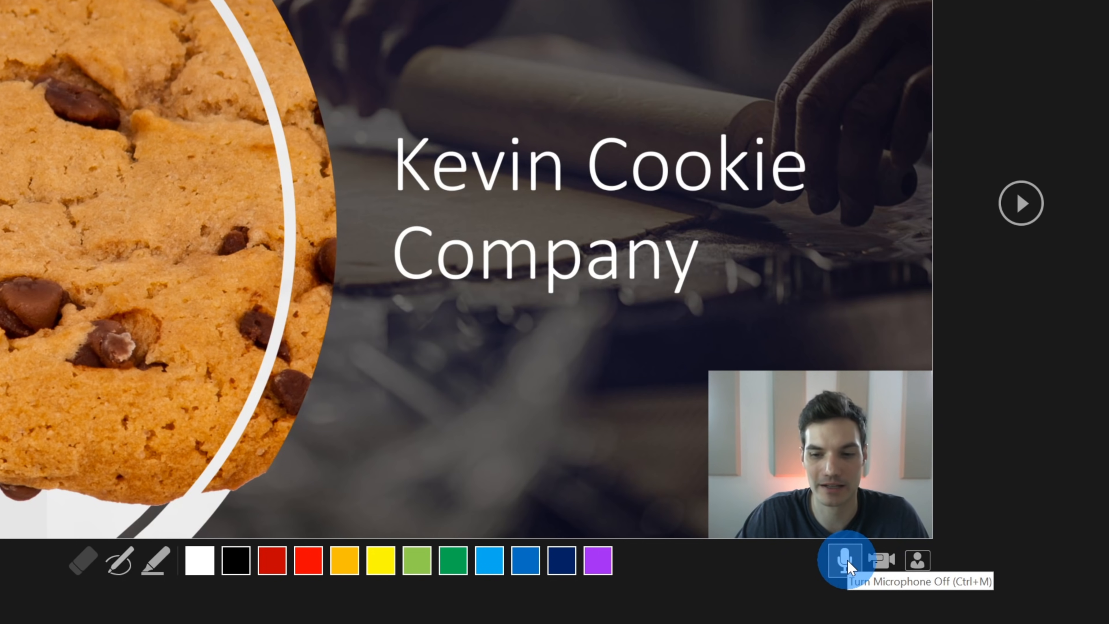
mouse_move(882, 561)
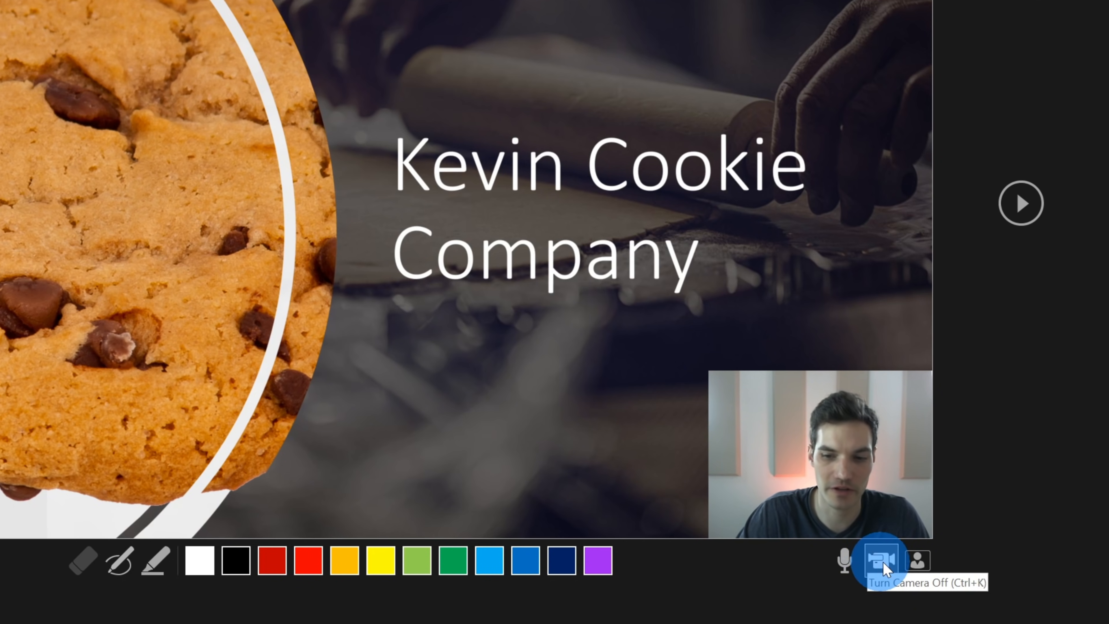
- Toggle the webcam off and on, then arm the pen with an ink colour
left_click(881, 561)
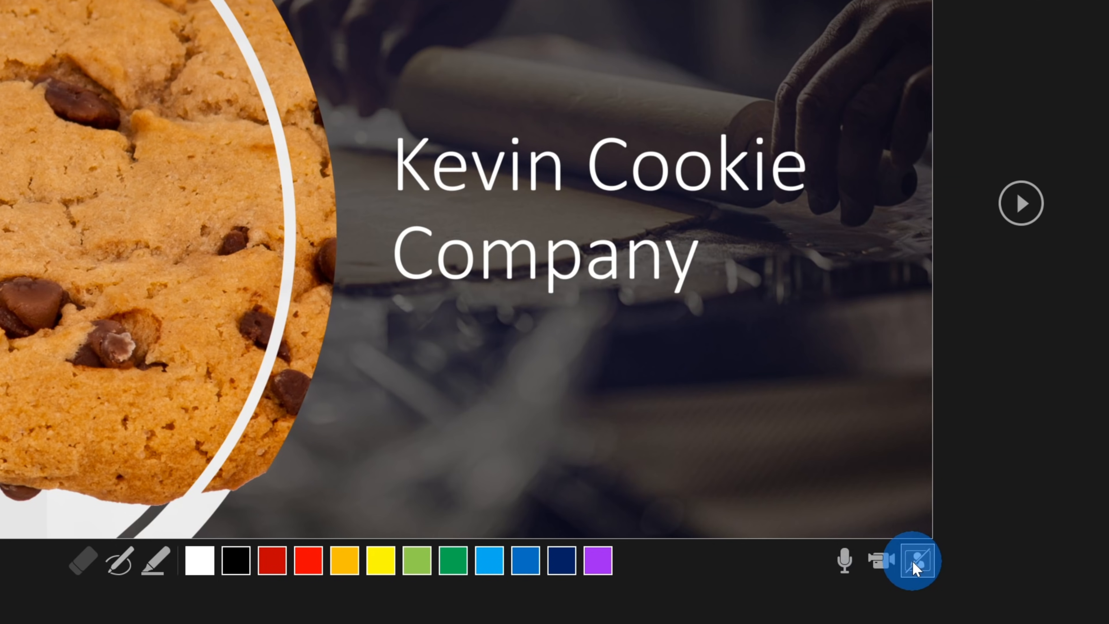
left_click(915, 560)
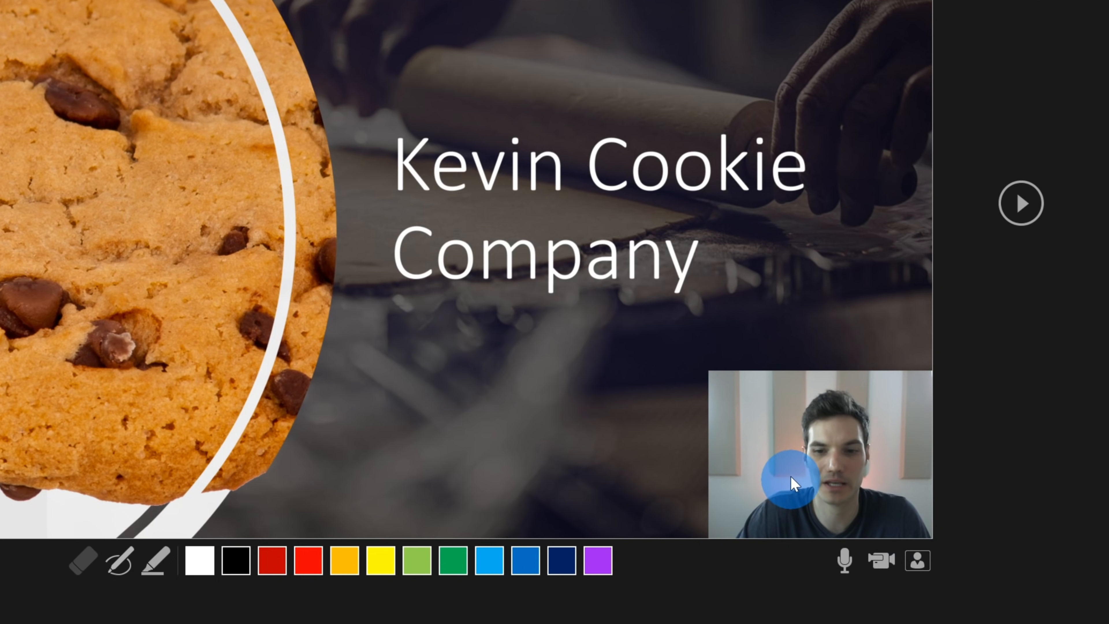
mouse_move(798, 478)
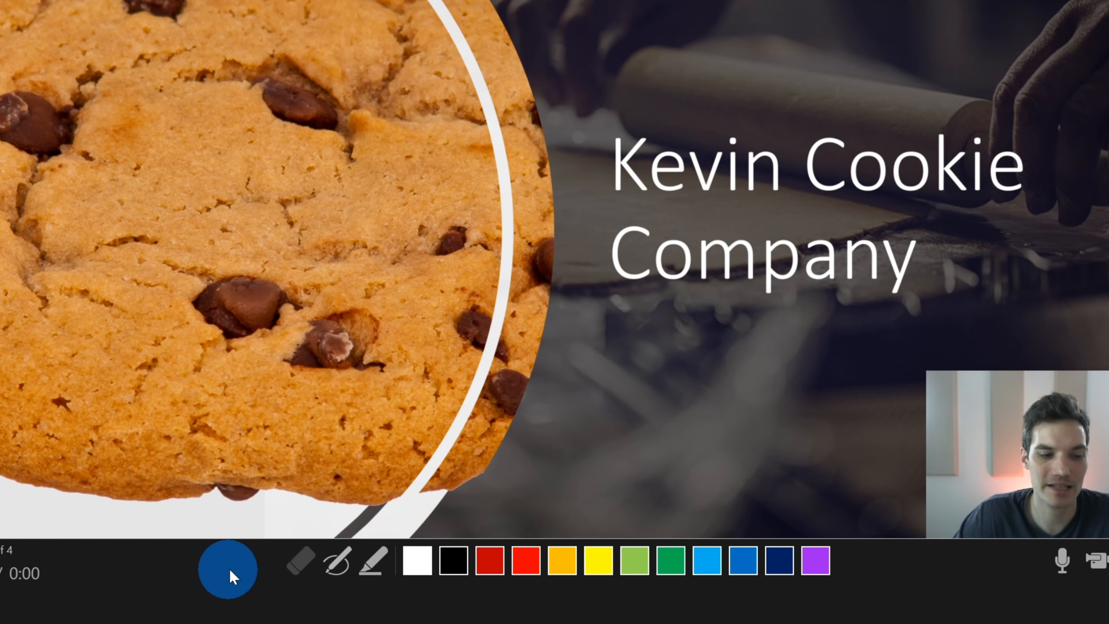
mouse_move(870, 560)
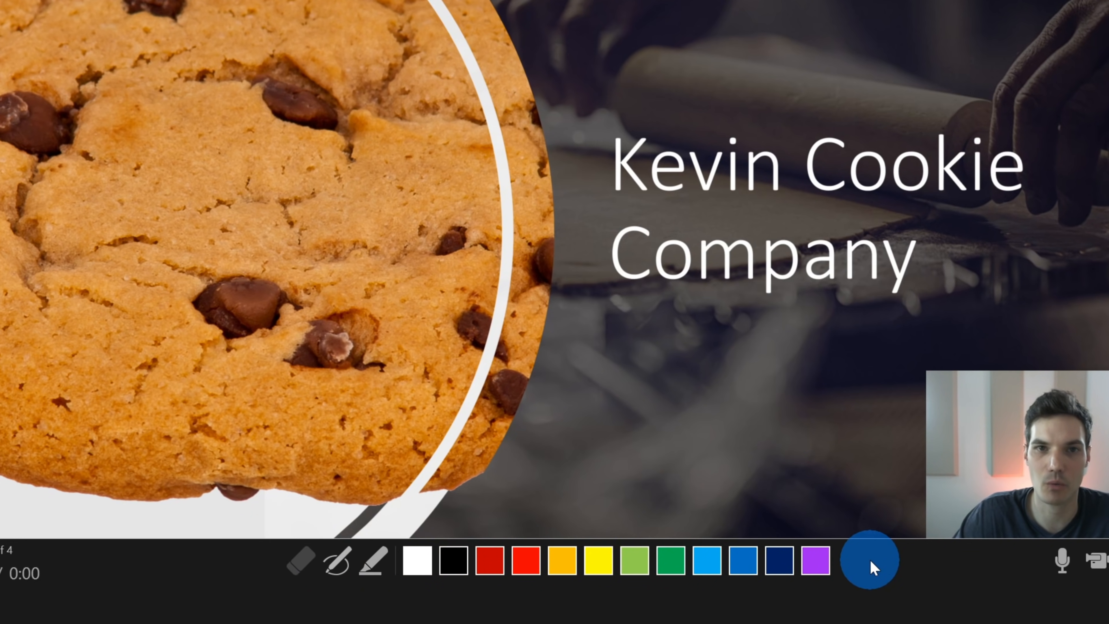
left_click(335, 561)
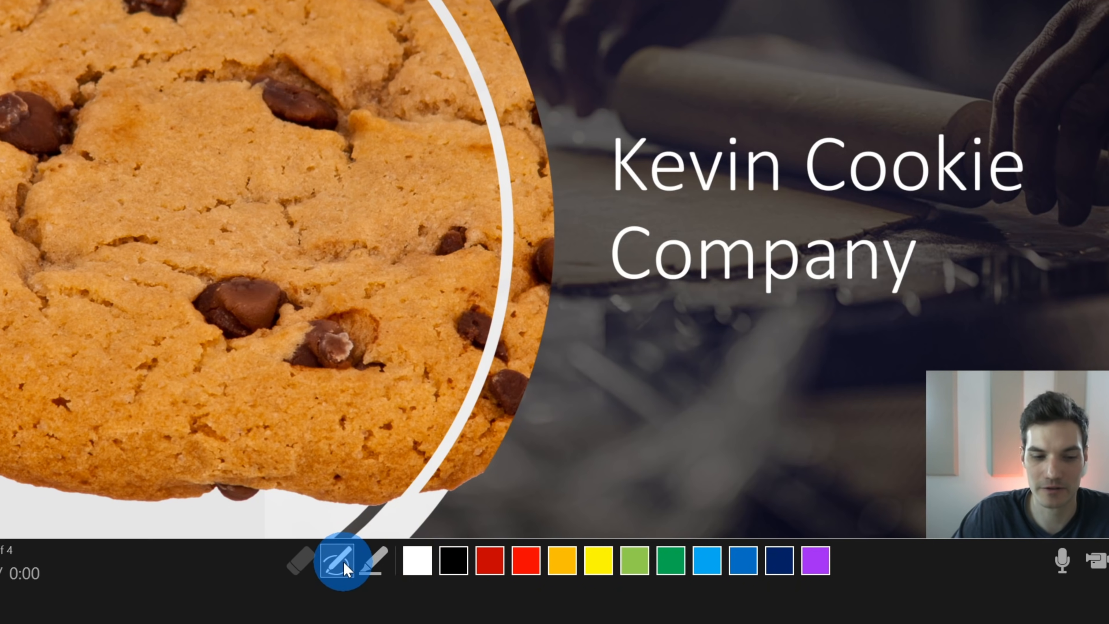
left_click(501, 562)
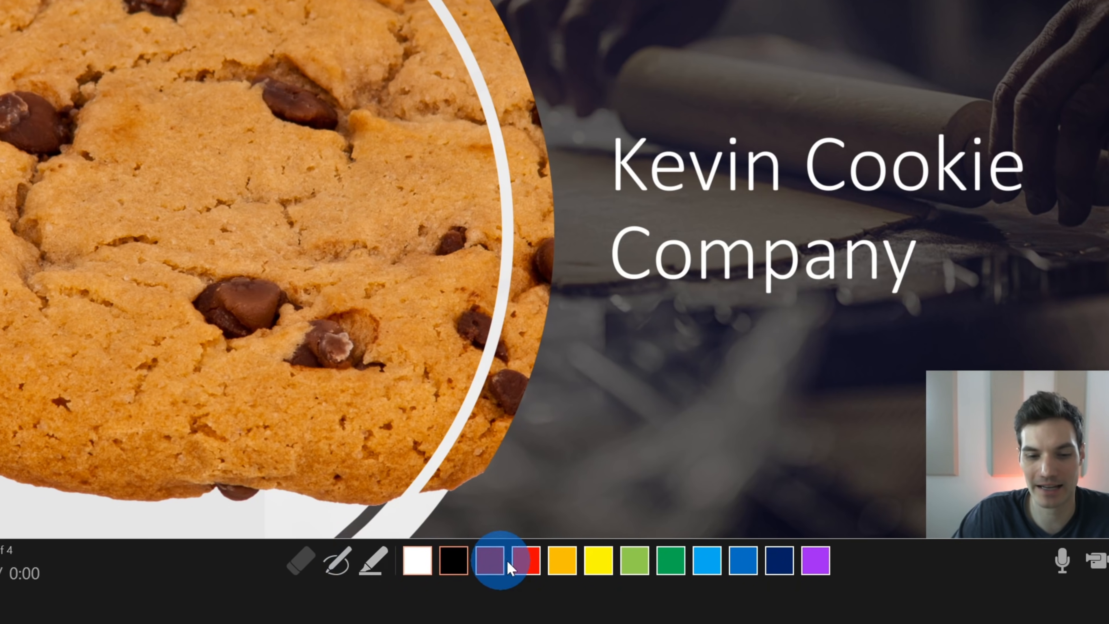
left_click(781, 561)
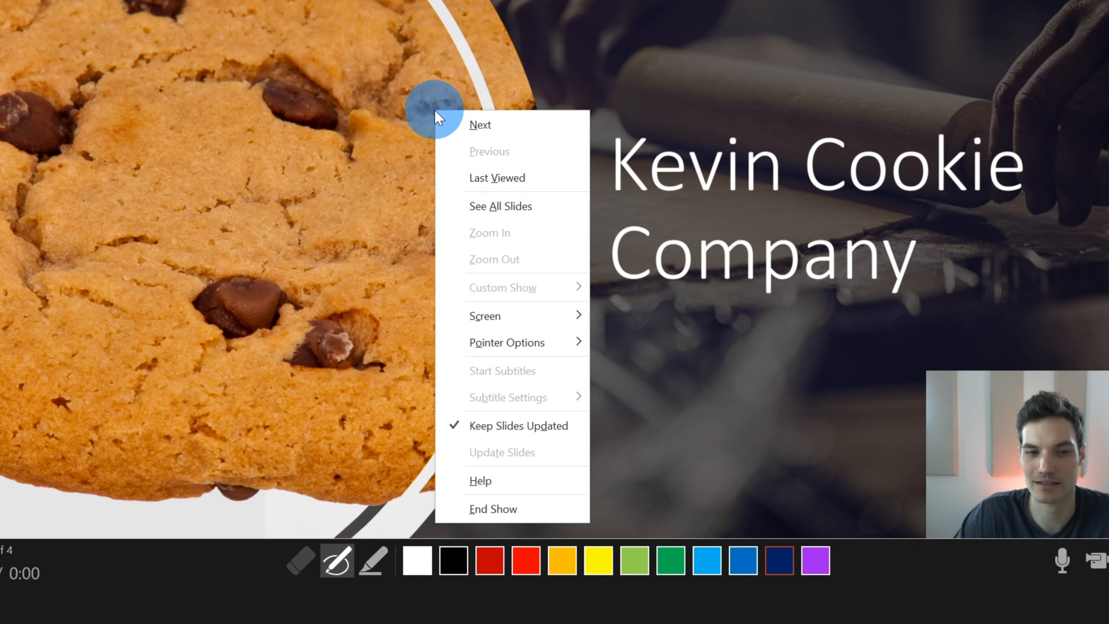
mouse_move(479, 124)
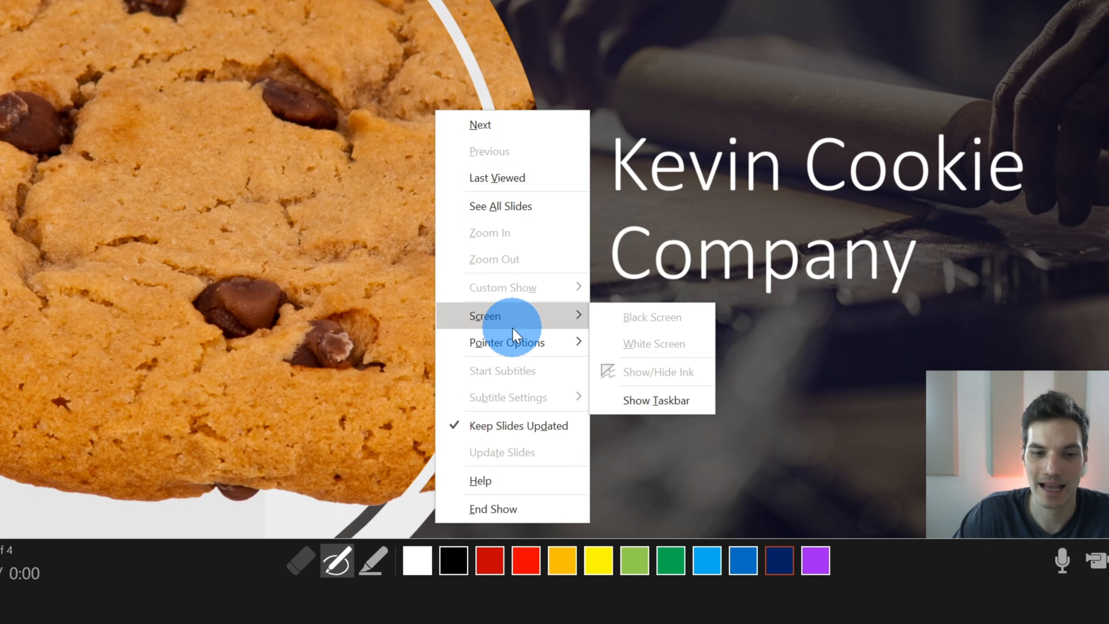
mouse_move(637, 319)
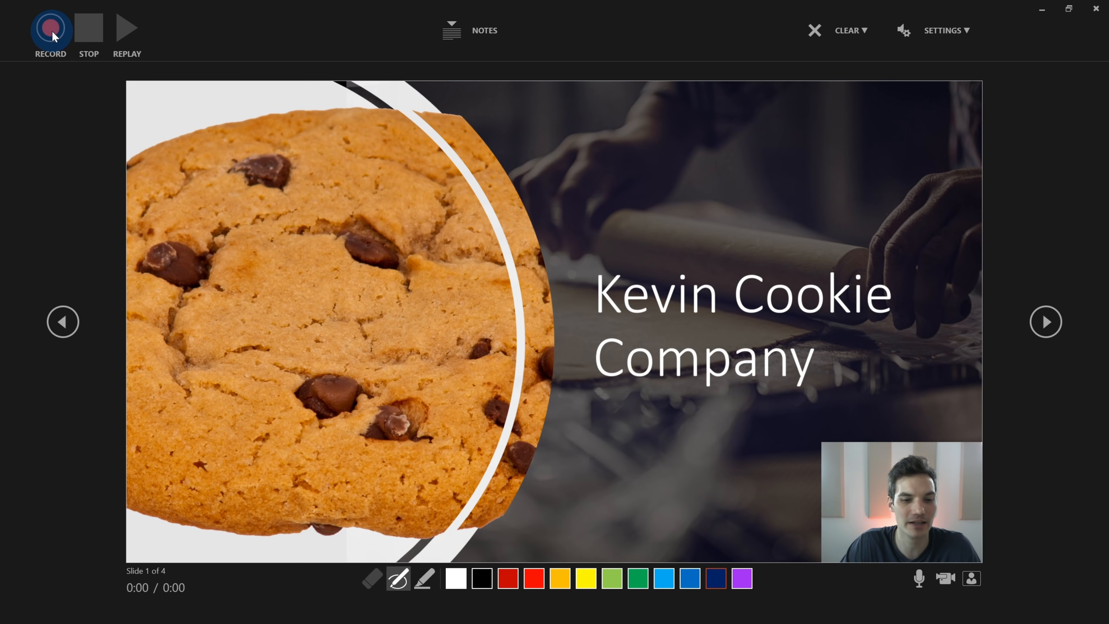
- Record the narration while advancing slides, stop it, and return to editing view
left_click(50, 27)
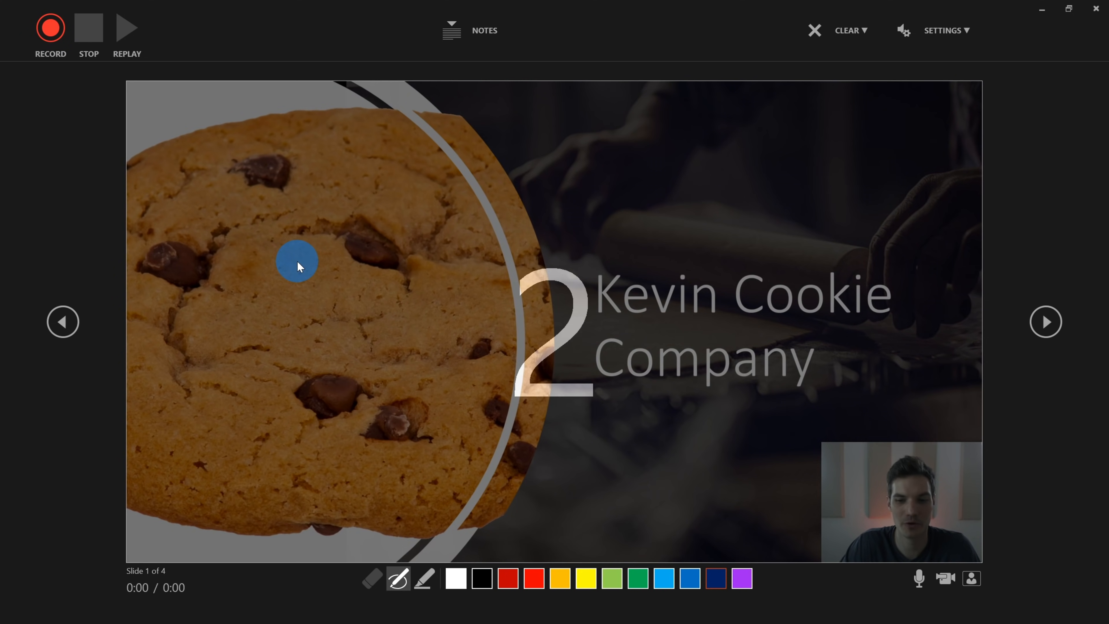
left_click(50, 27)
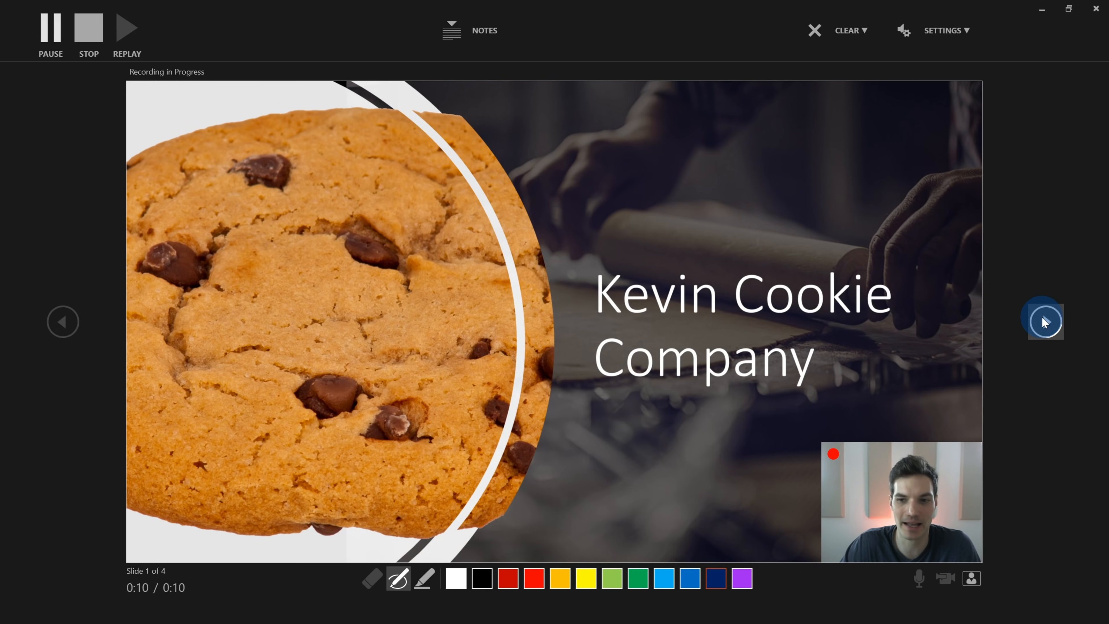
left_click(1045, 321)
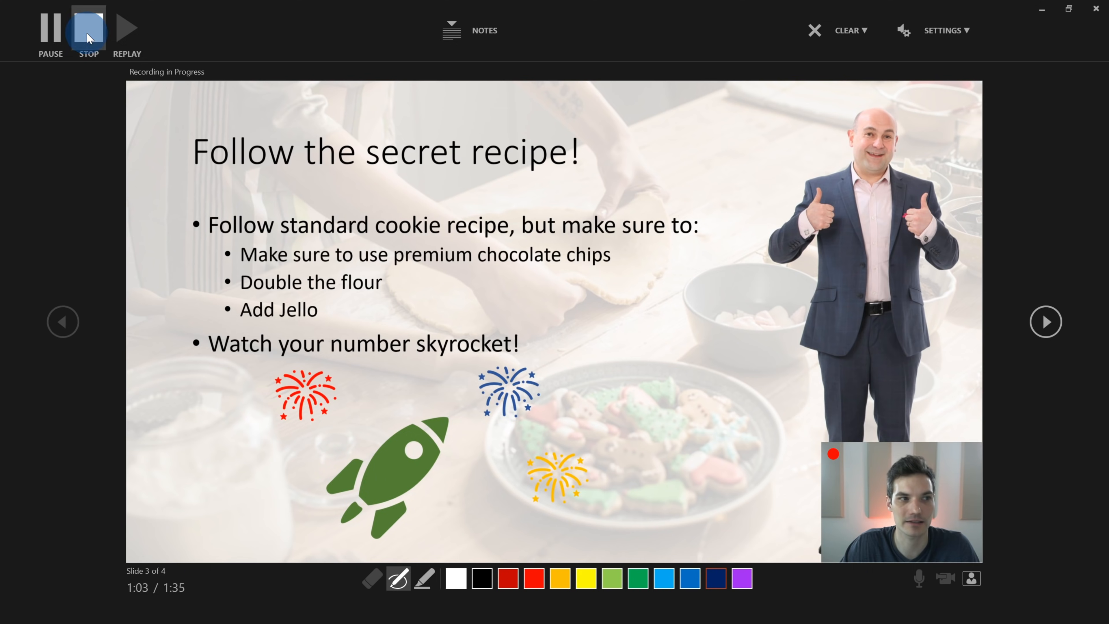
left_click(88, 28)
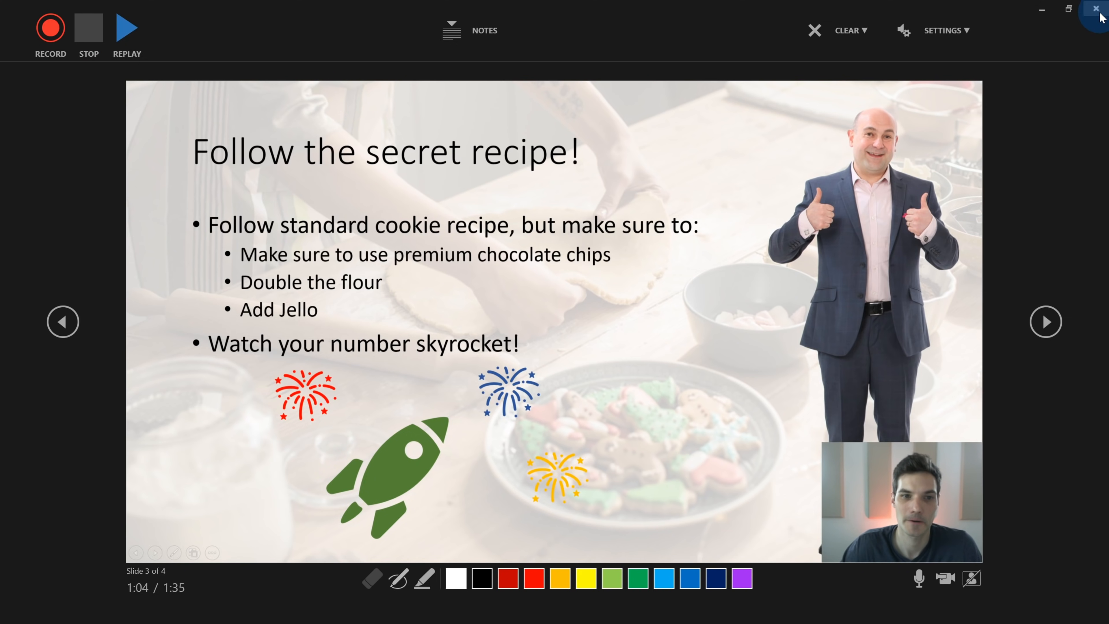
left_click(1097, 11)
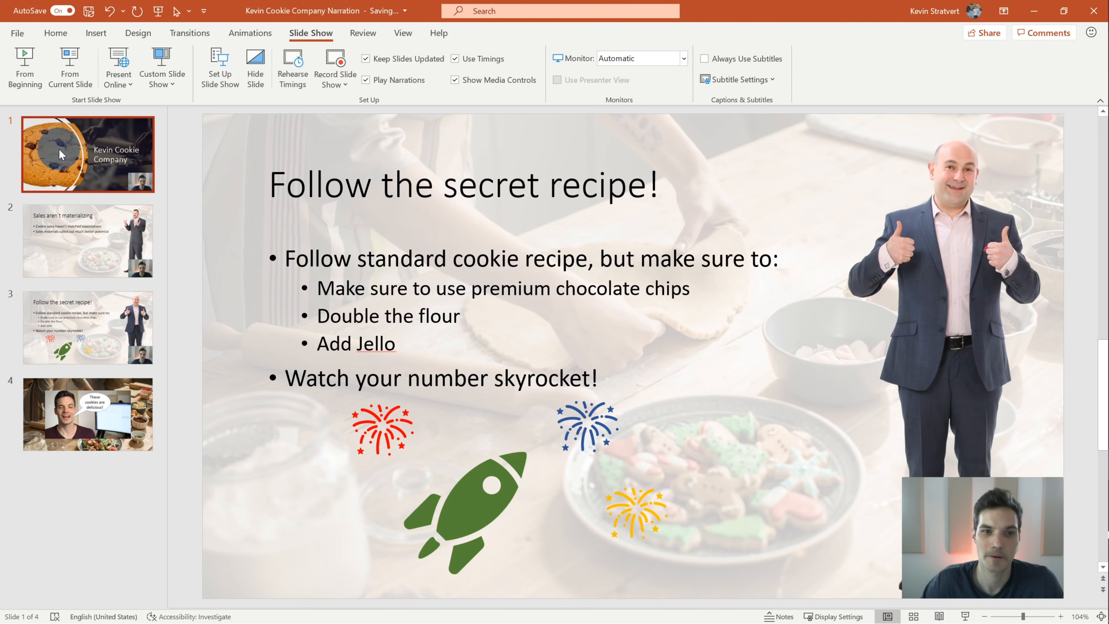
- Enlarge the title slide's webcam clip and place it over the cookie
left_click(88, 154)
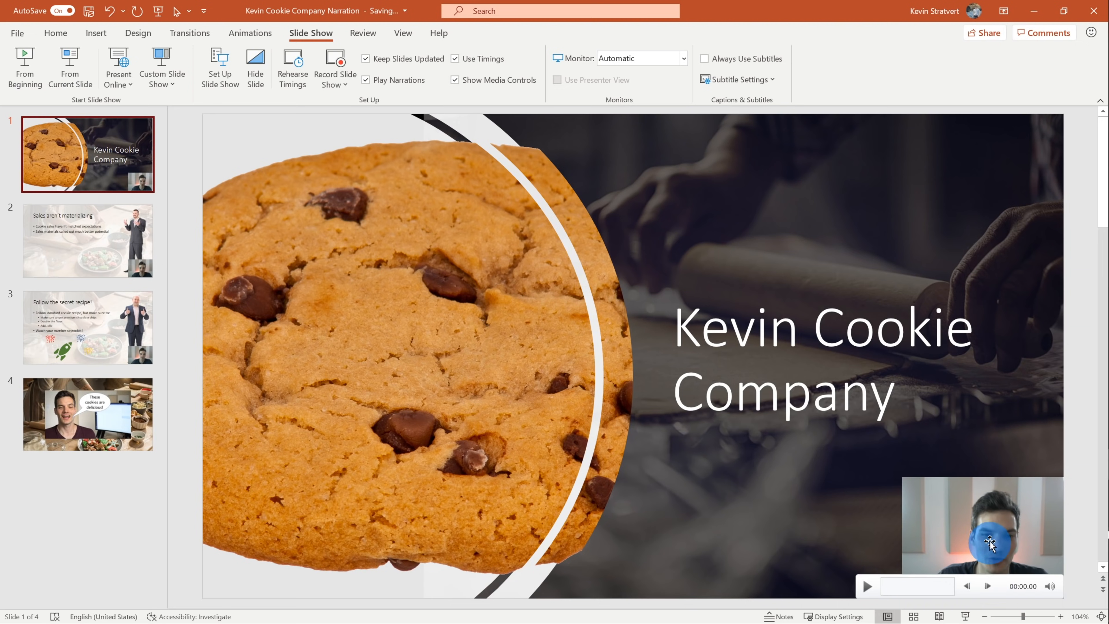
left_click(991, 534)
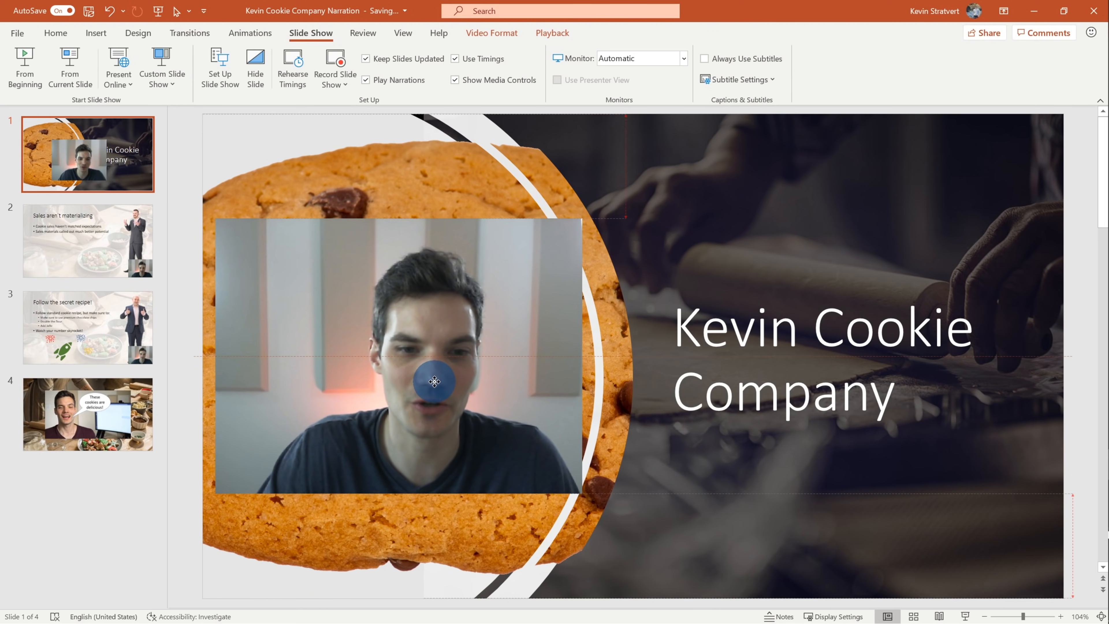
left_click(434, 382)
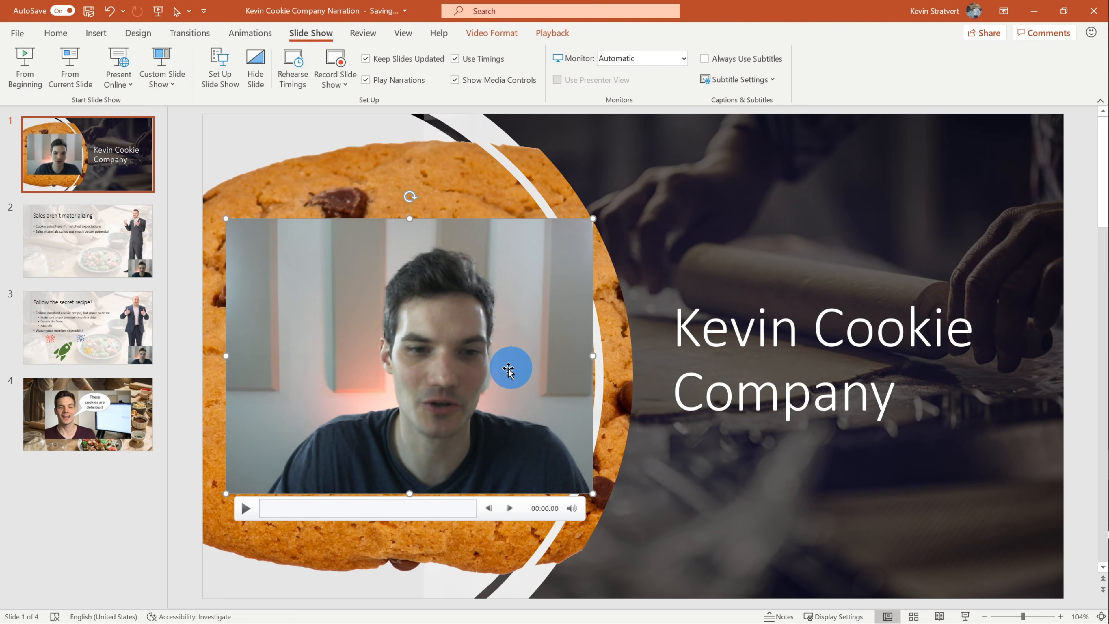
- Preview slide 3's narration with Play/Pause and return to the title slide
left_click(87, 241)
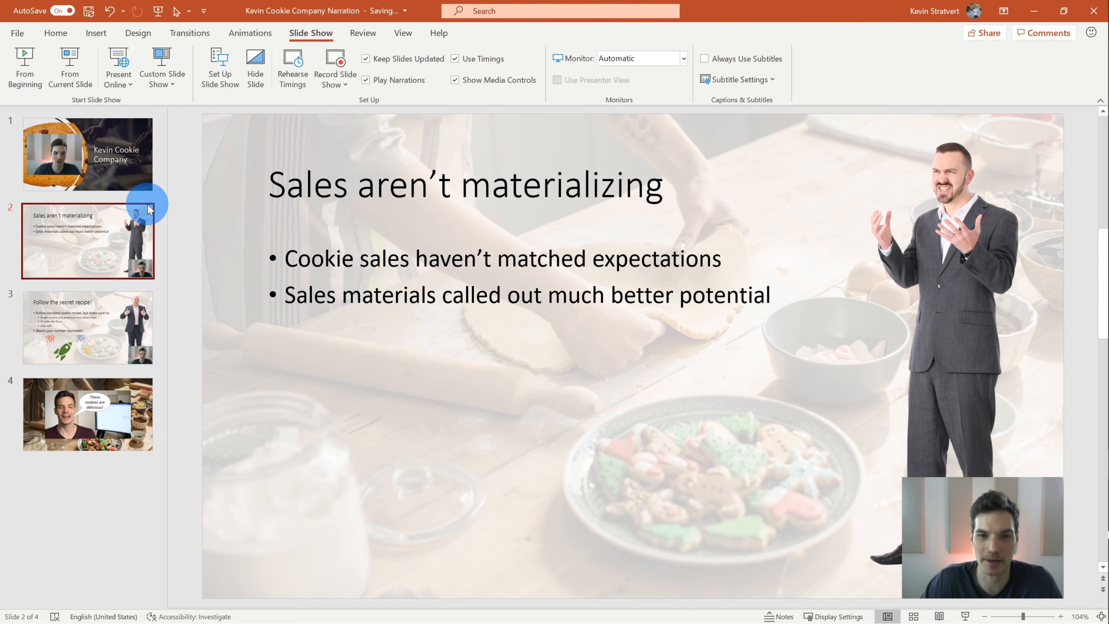
mouse_move(92, 221)
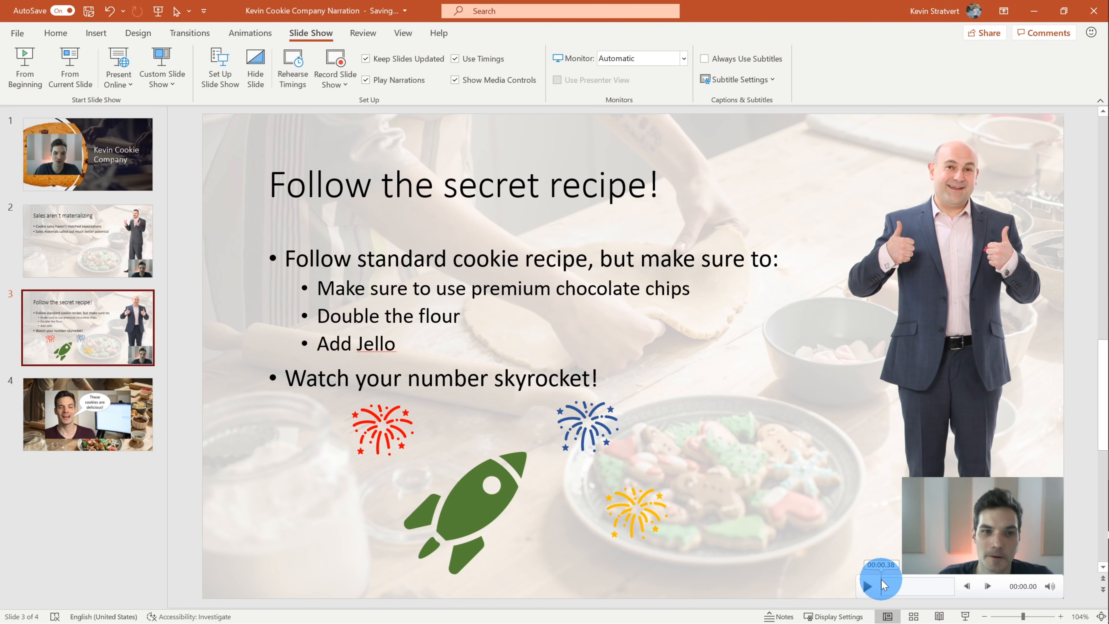
left_click(875, 585)
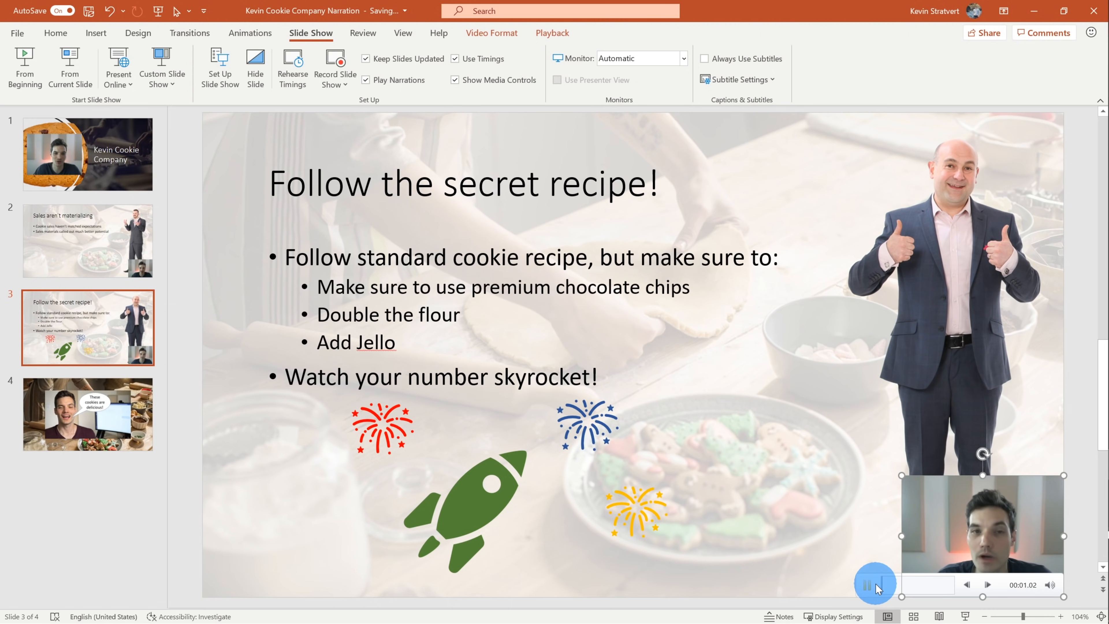
left_click(876, 585)
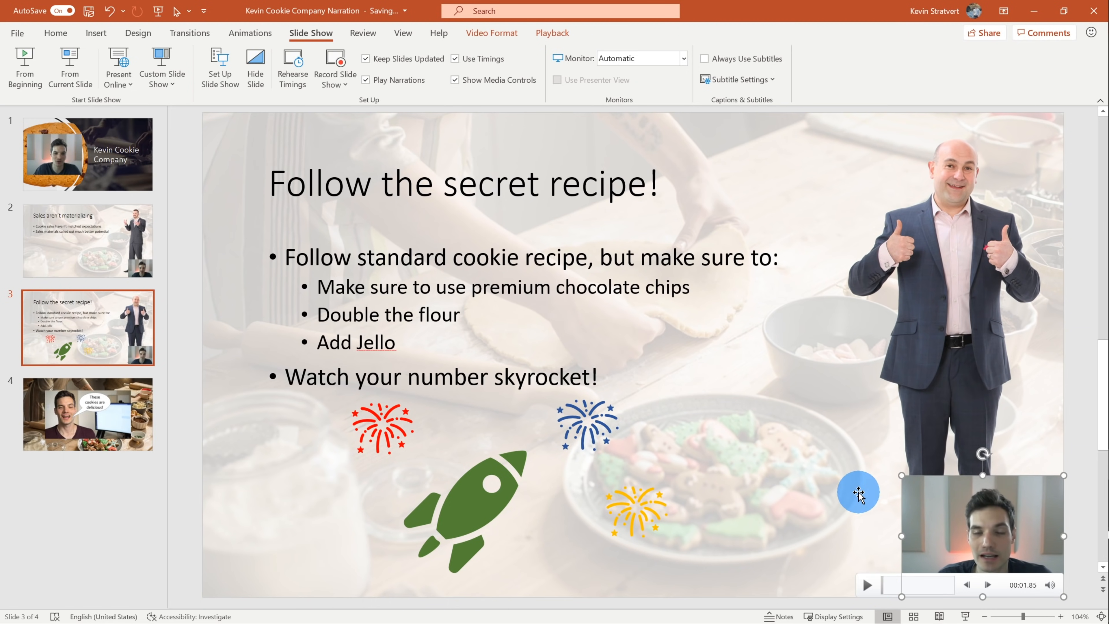
left_click(88, 155)
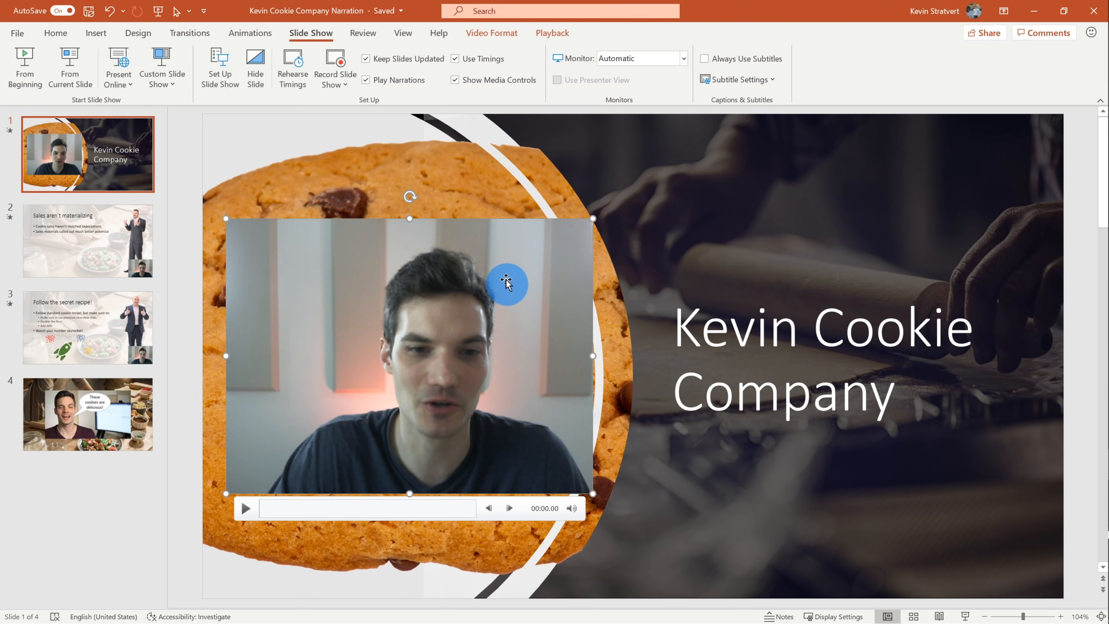
left_click(694, 40)
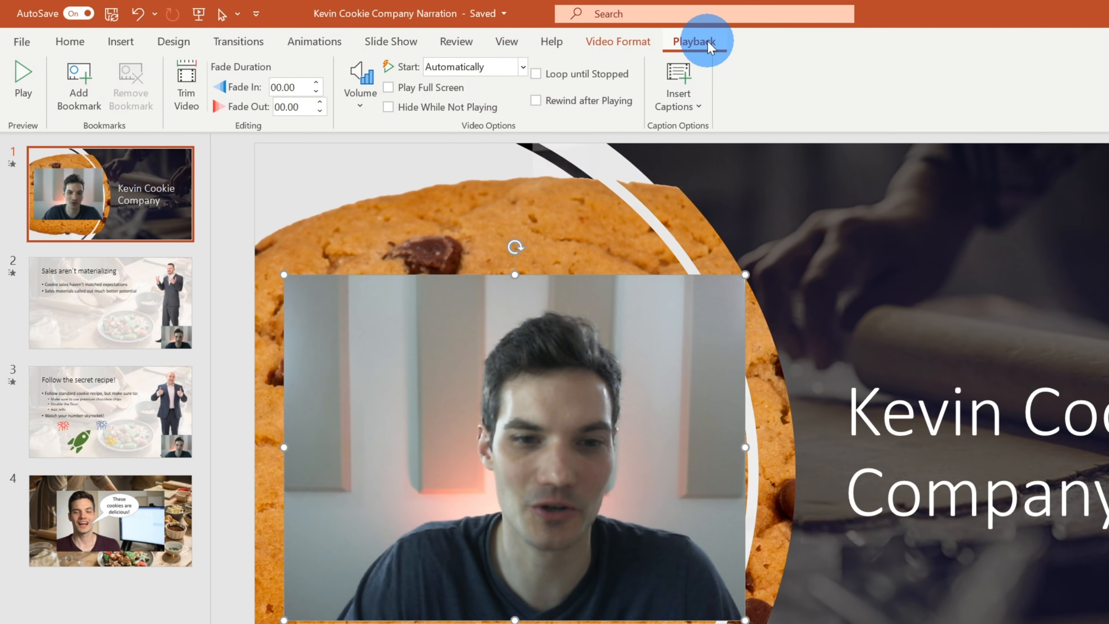
mouse_move(464, 67)
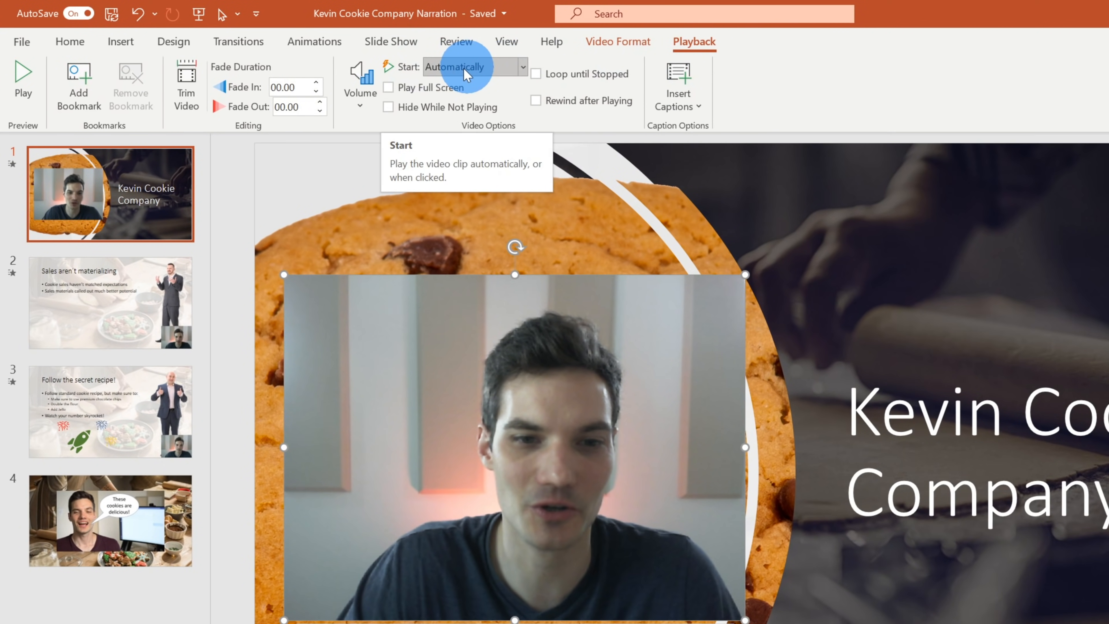
left_click(522, 67)
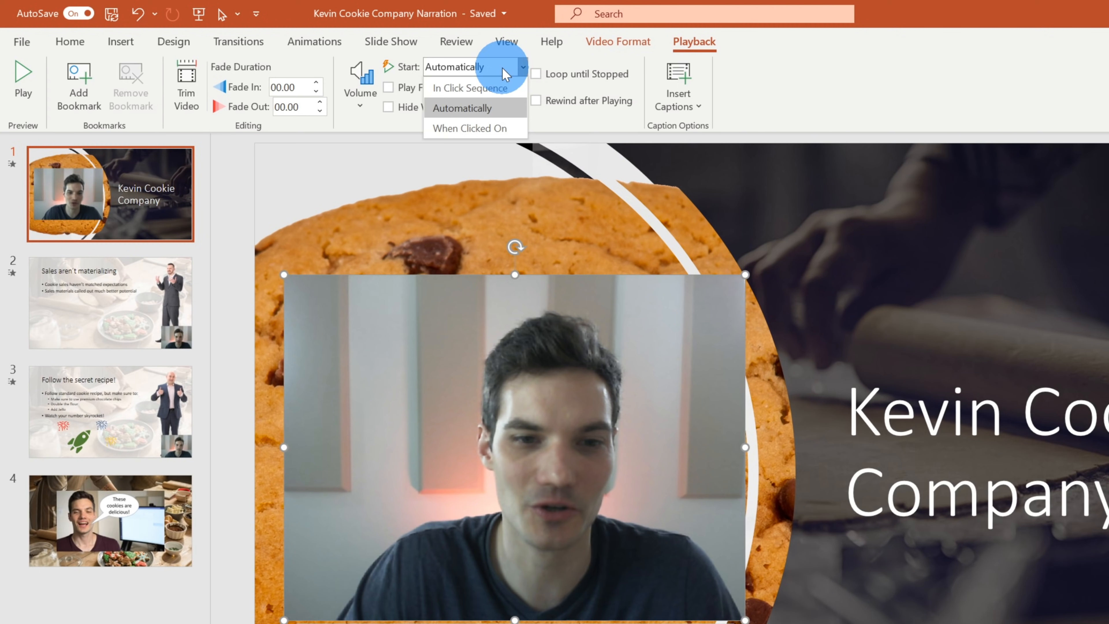
mouse_move(493, 129)
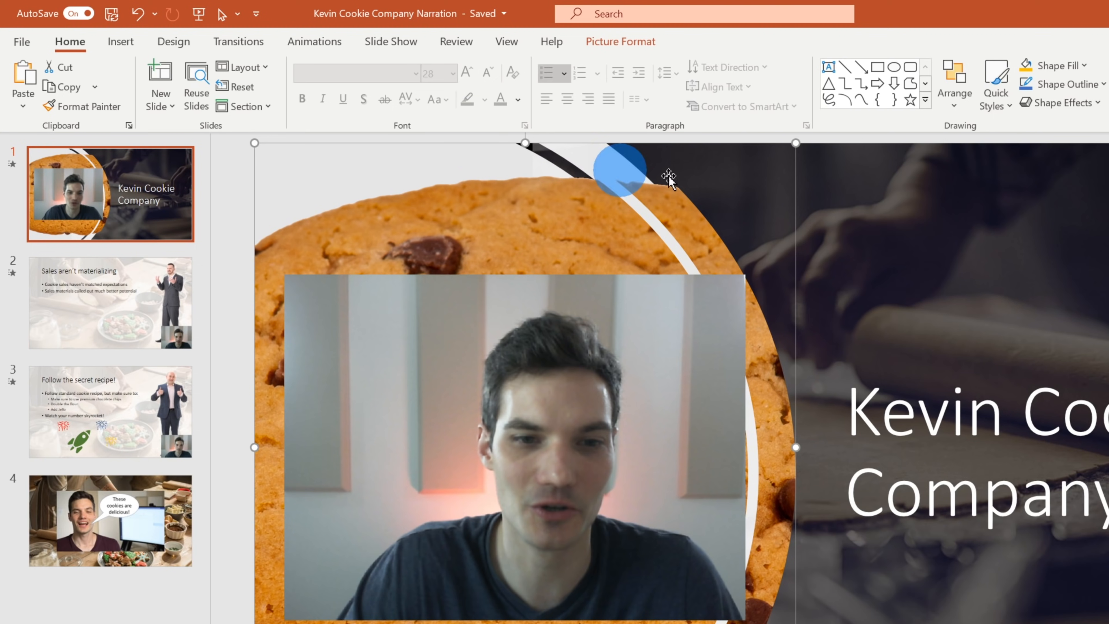
left_click_drag(621, 170, 870, 219)
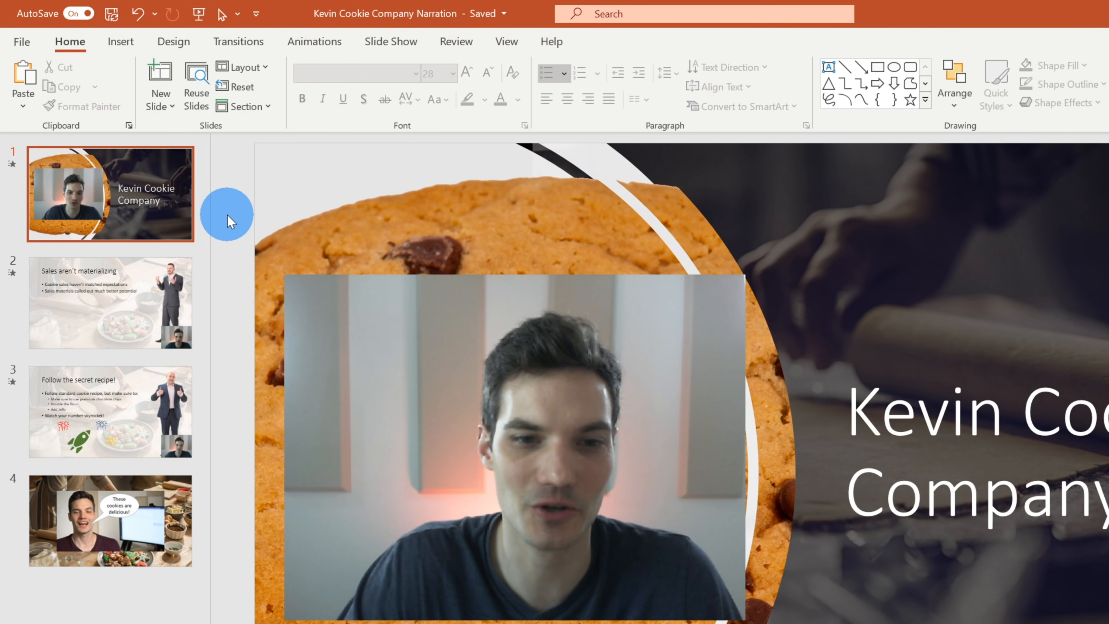
mouse_move(416, 251)
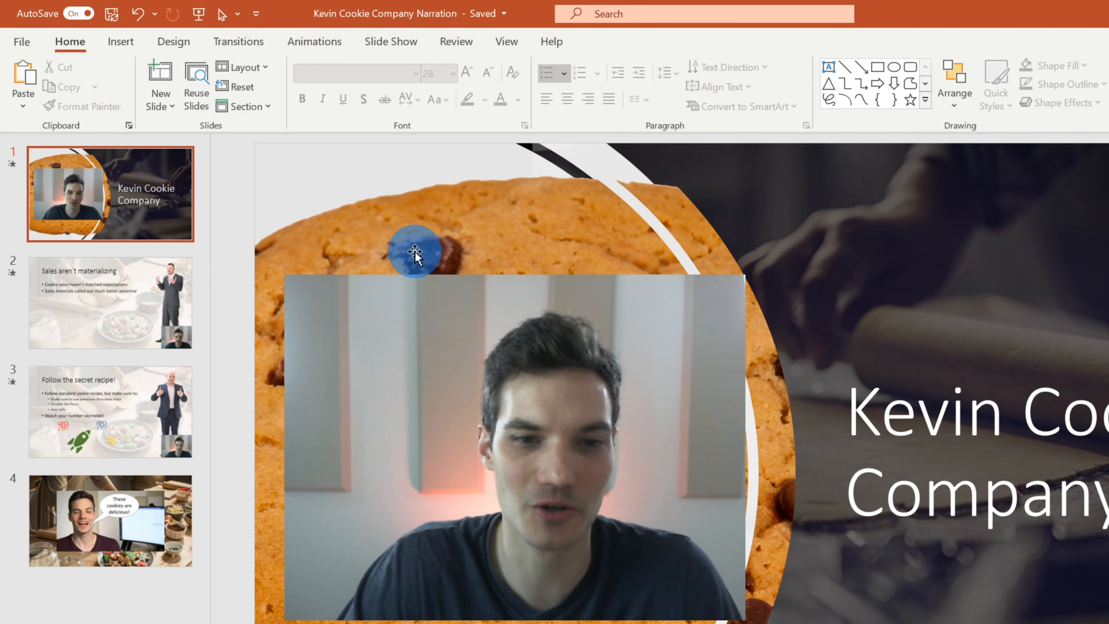
- Start a Create a Video export at Ultra HD (4K) with recorded timings and narrations
left_click(22, 42)
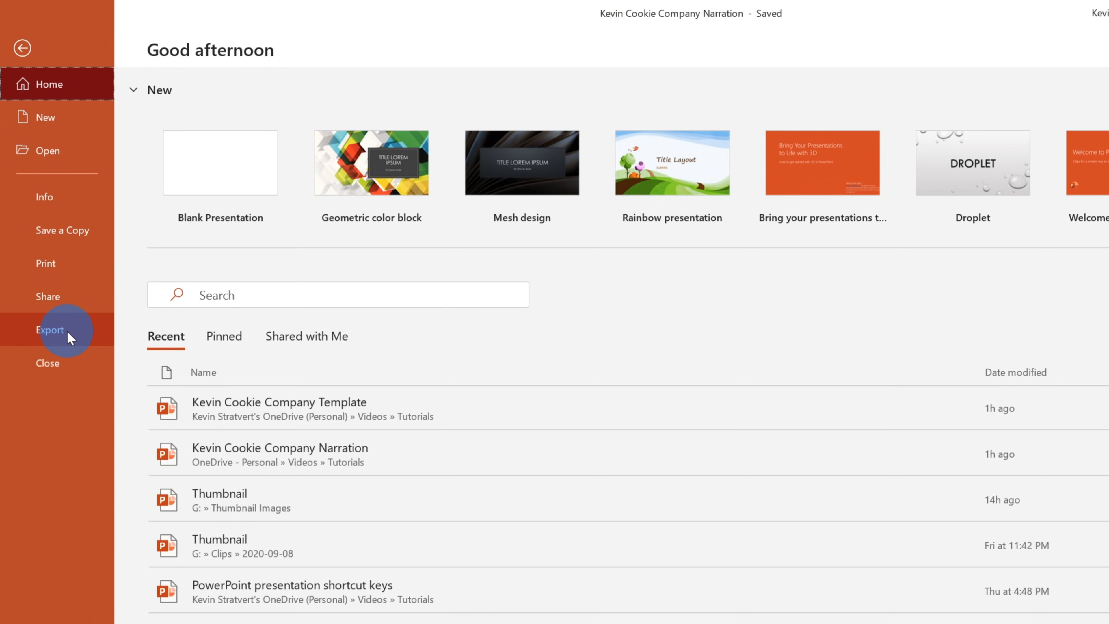
left_click(49, 330)
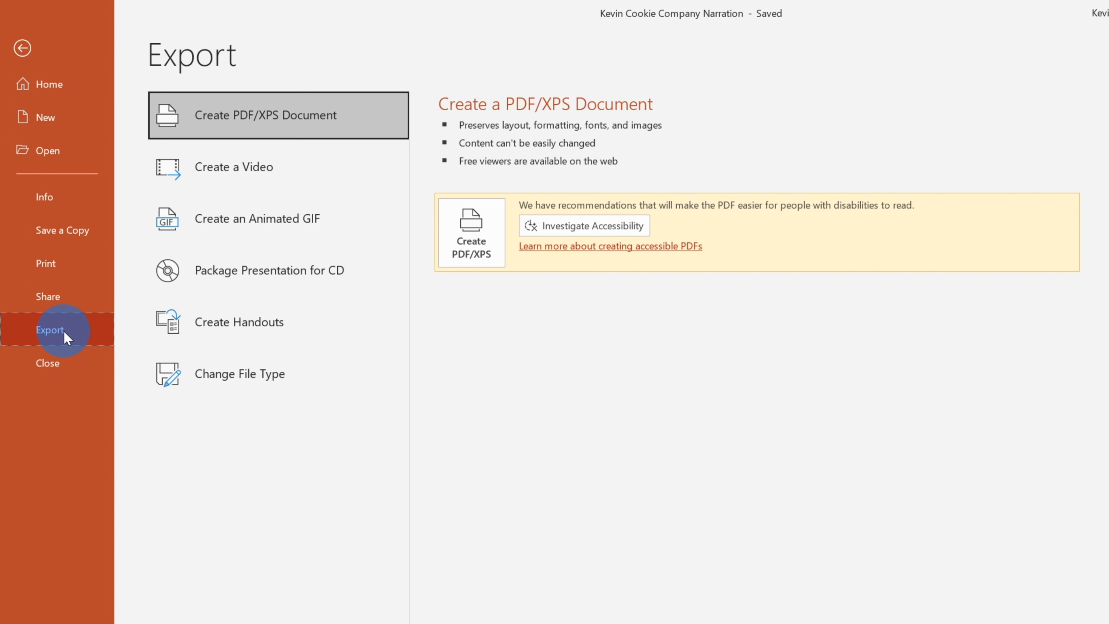
mouse_move(357, 128)
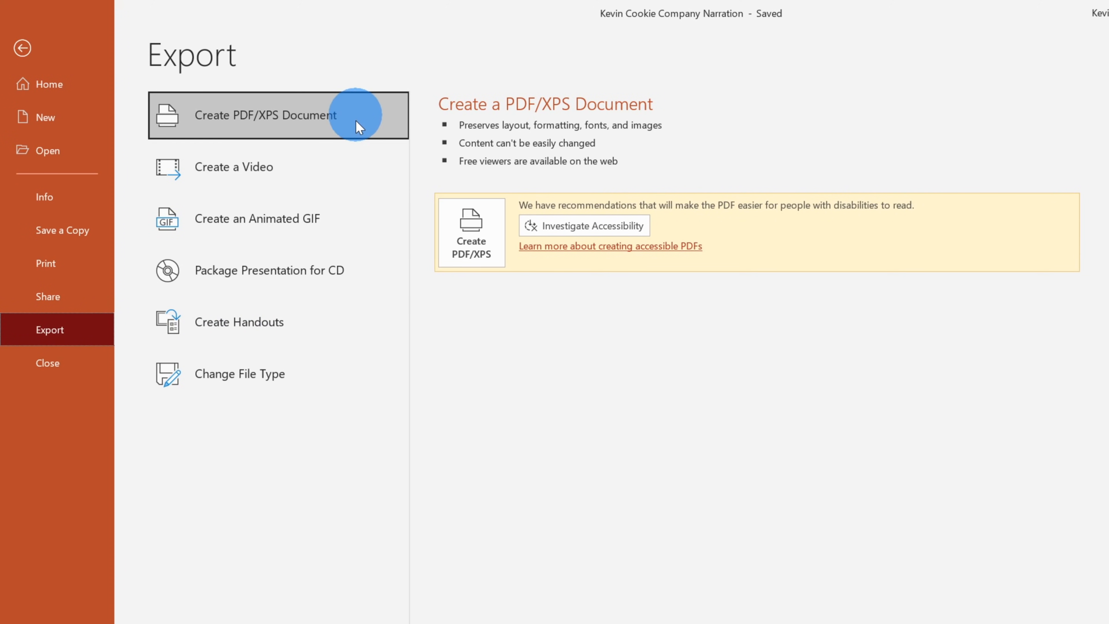
mouse_move(340, 173)
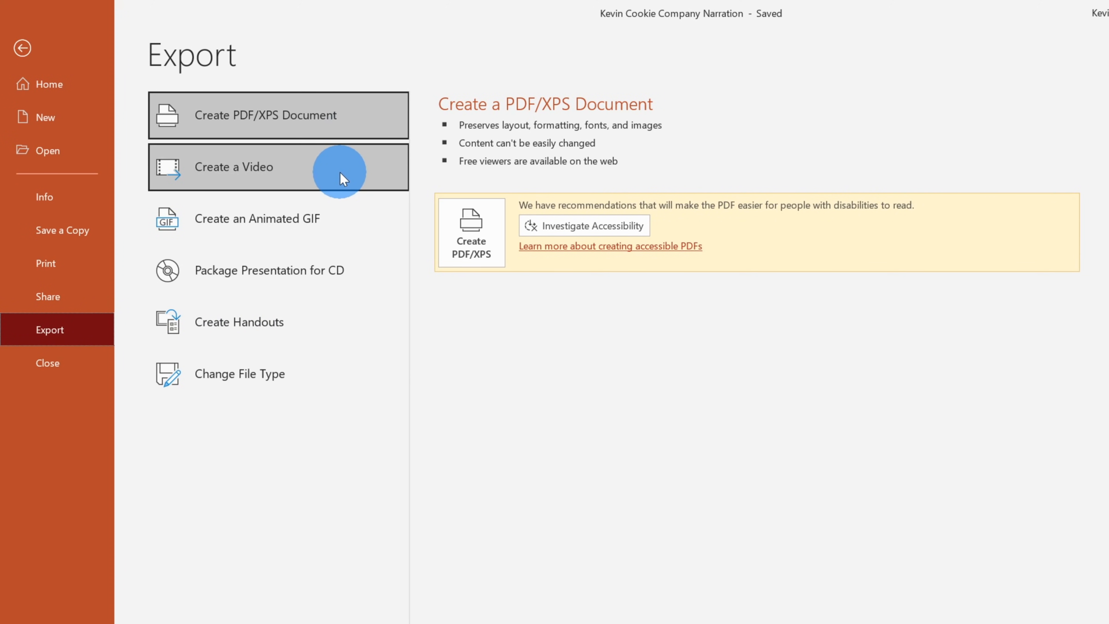
left_click(234, 167)
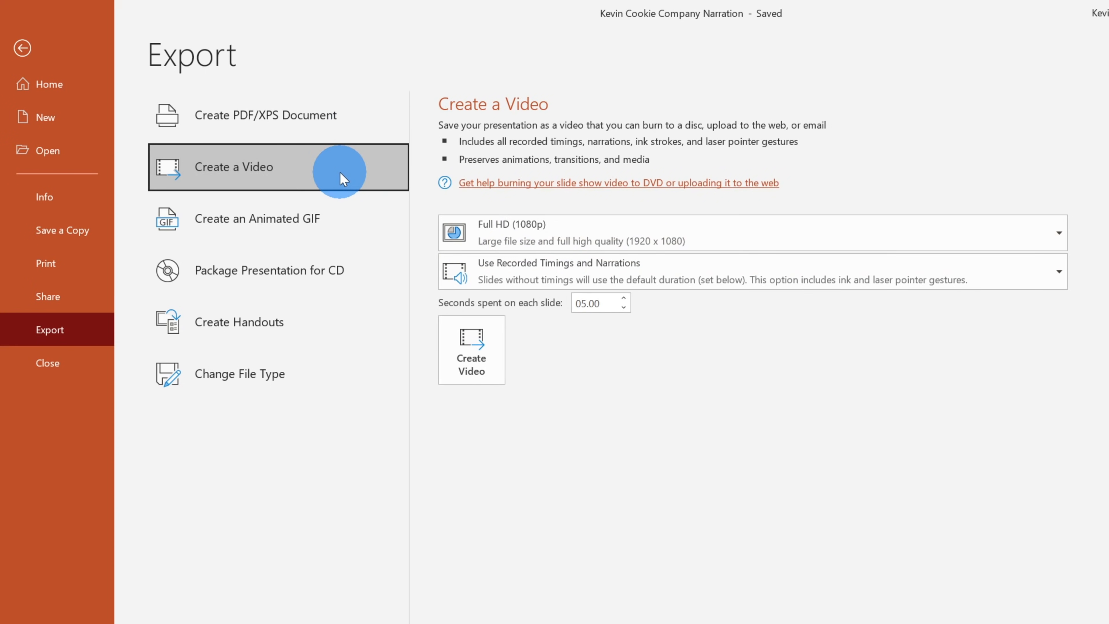
mouse_move(671, 428)
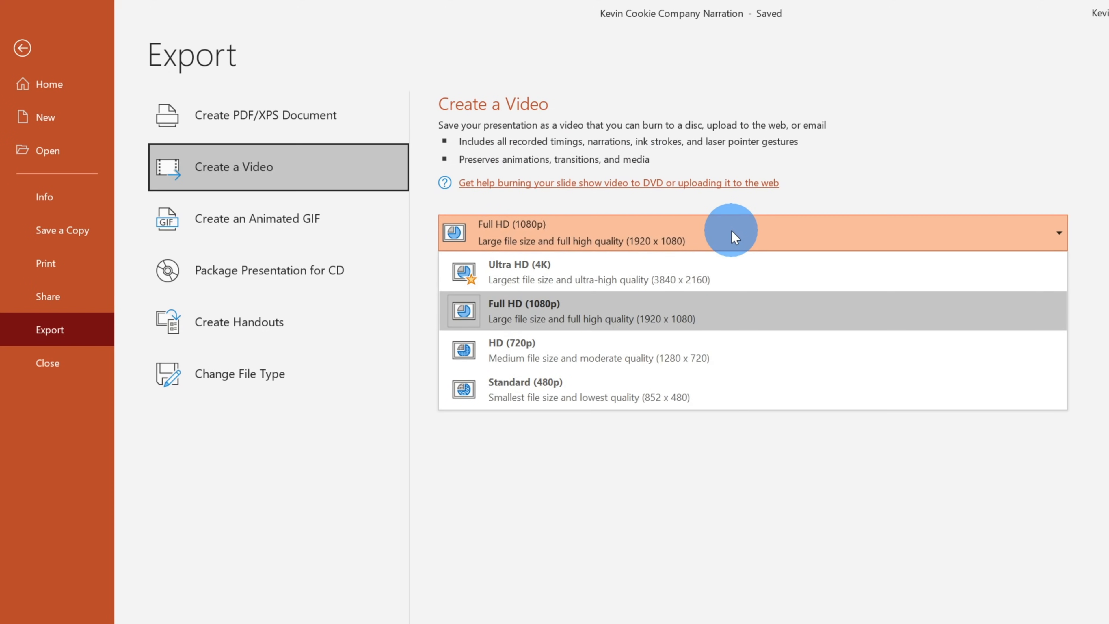
mouse_move(744, 274)
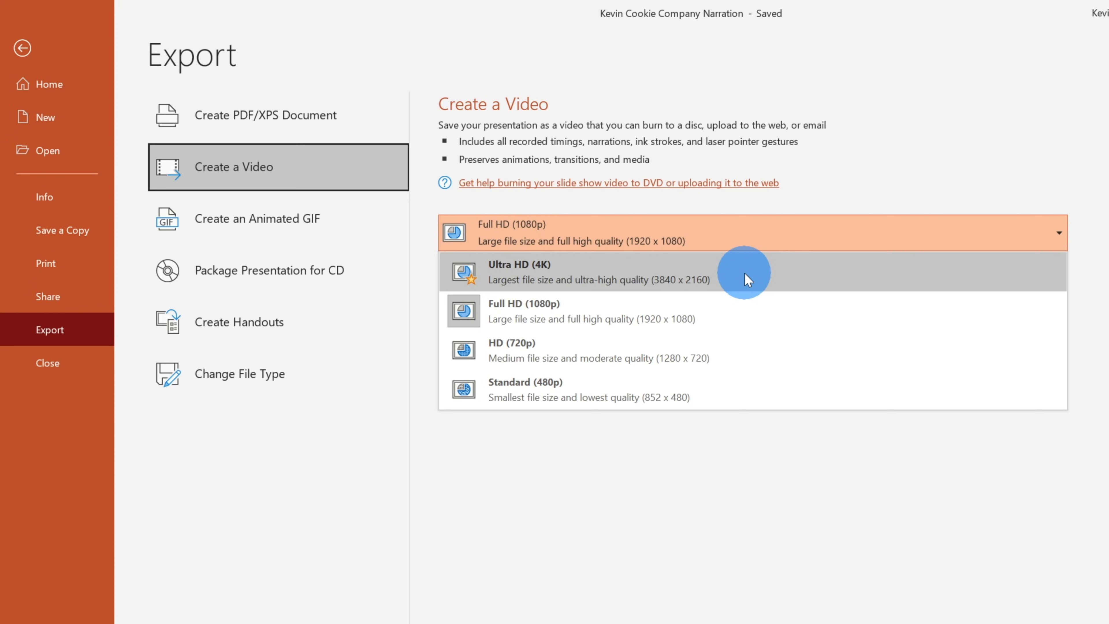
left_click(744, 272)
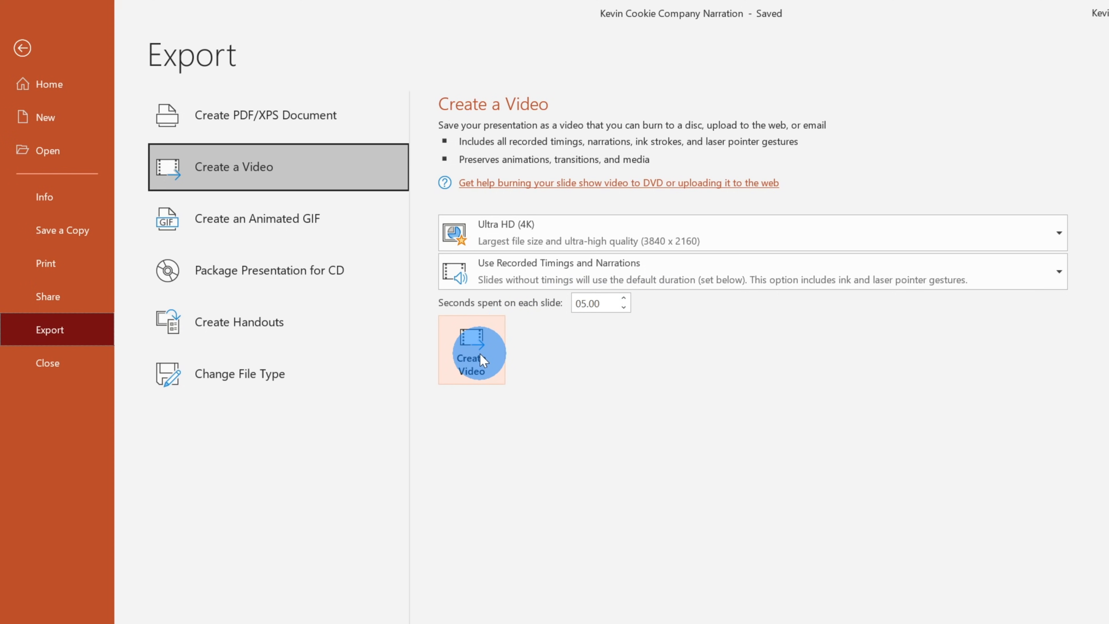
left_click(472, 349)
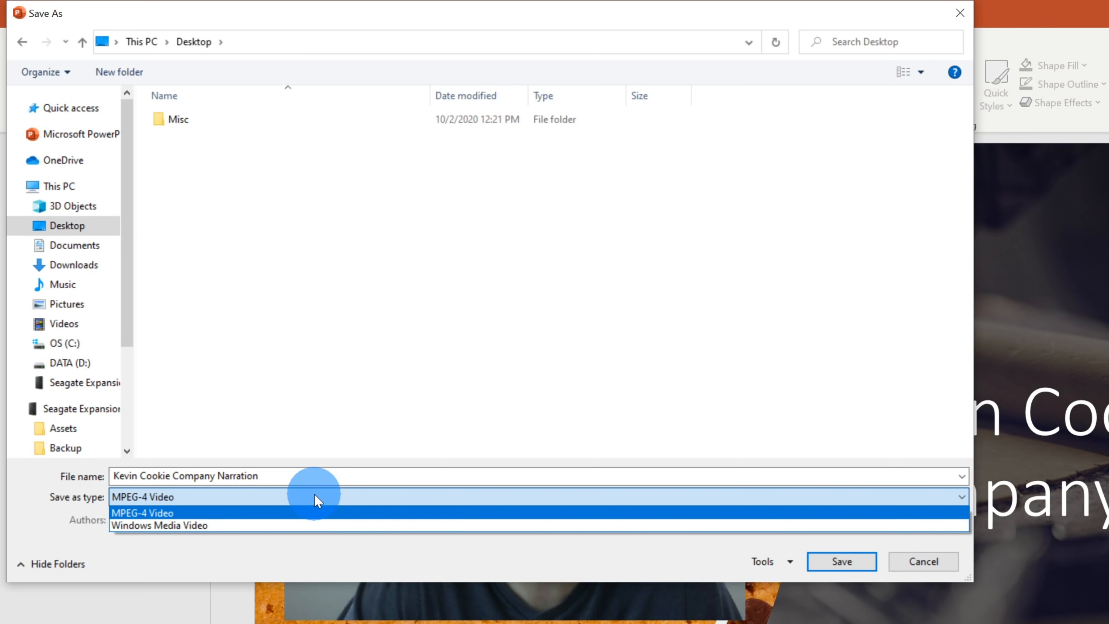
mouse_move(327, 522)
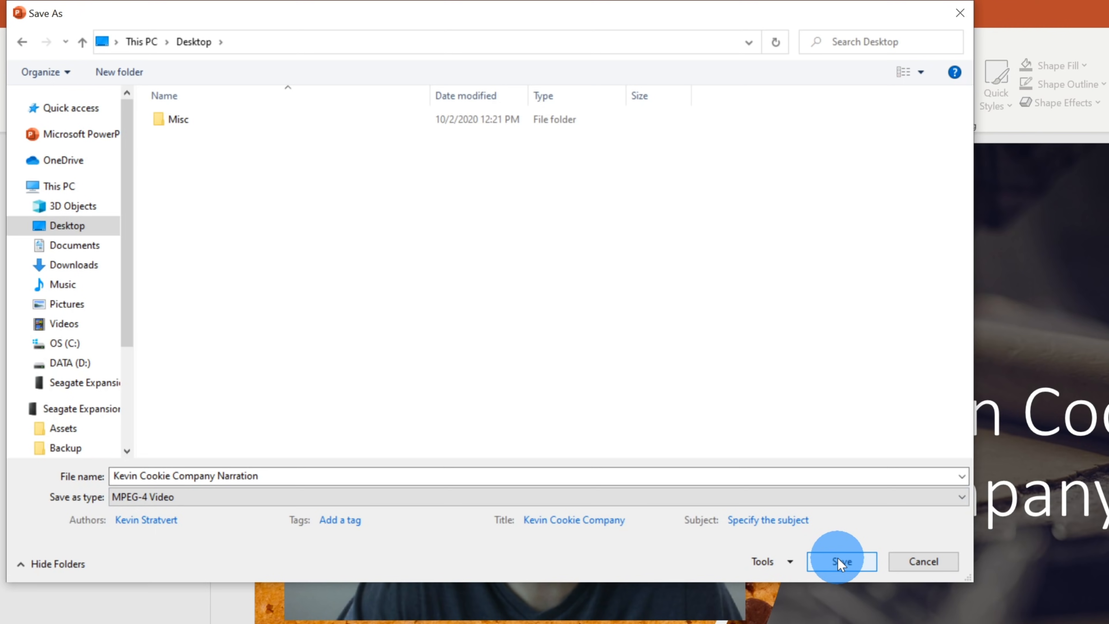
- Save the Kevin Cookie Company Narration MPEG-4 video to the Desktop
left_click(841, 561)
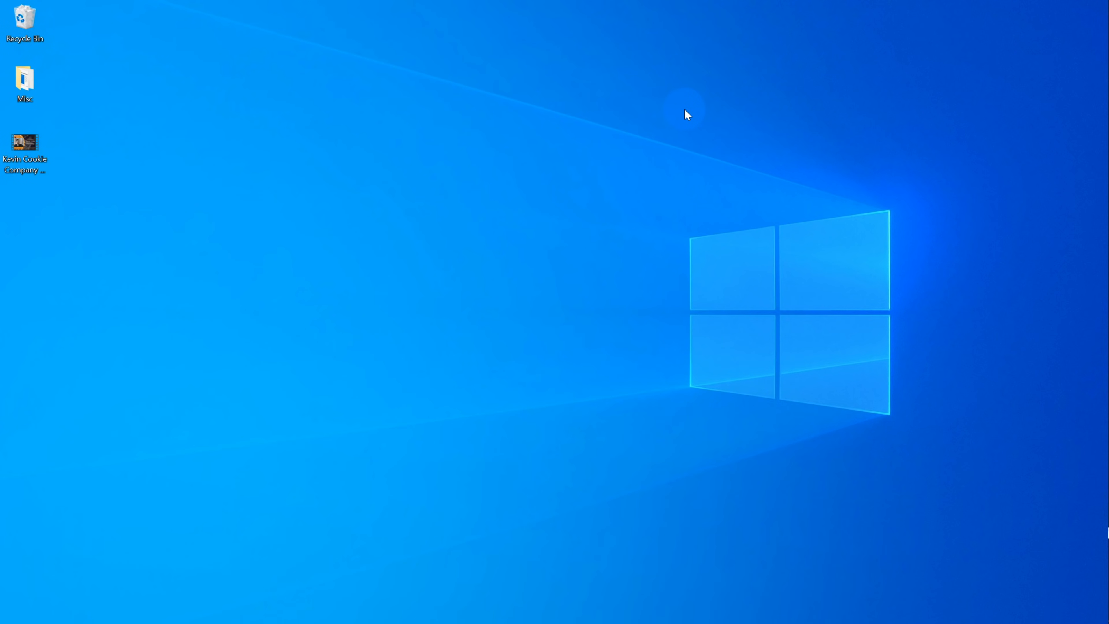
- Play the exported video from the desktop in Movies & TV
left_click(25, 145)
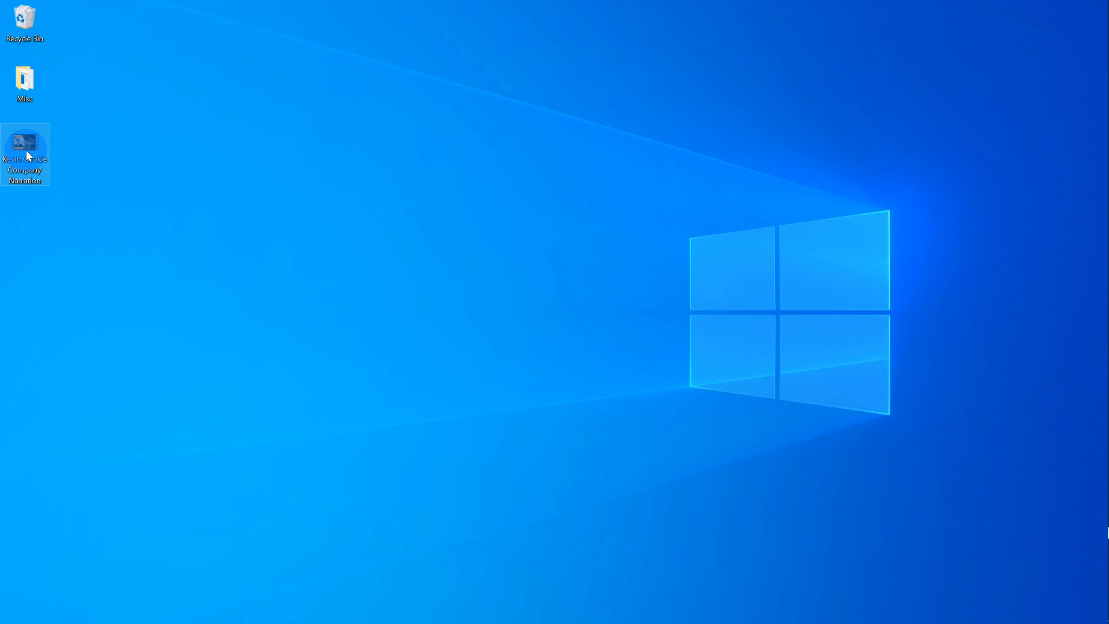
double_click(25, 141)
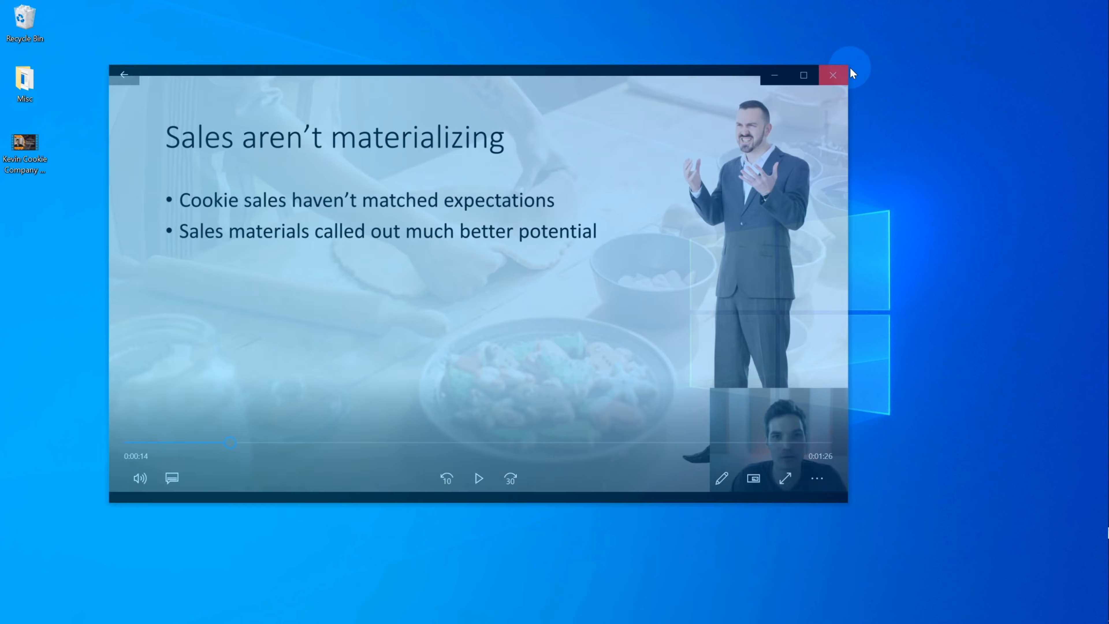
- Close the video player to move on to the OBS Studio download page
left_click(832, 75)
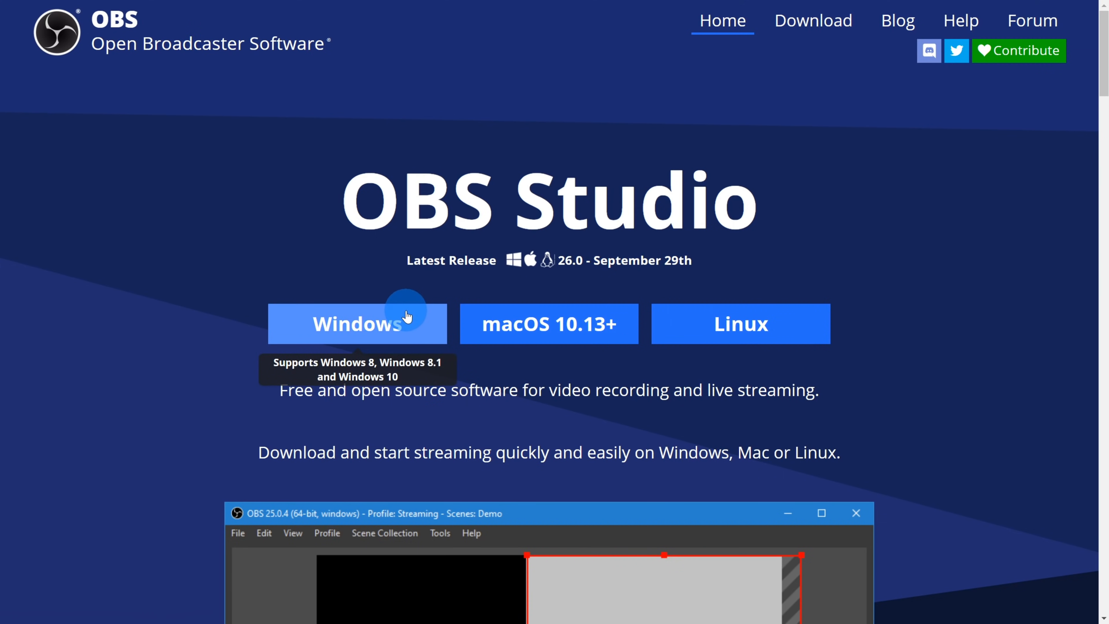
mouse_move(979, 347)
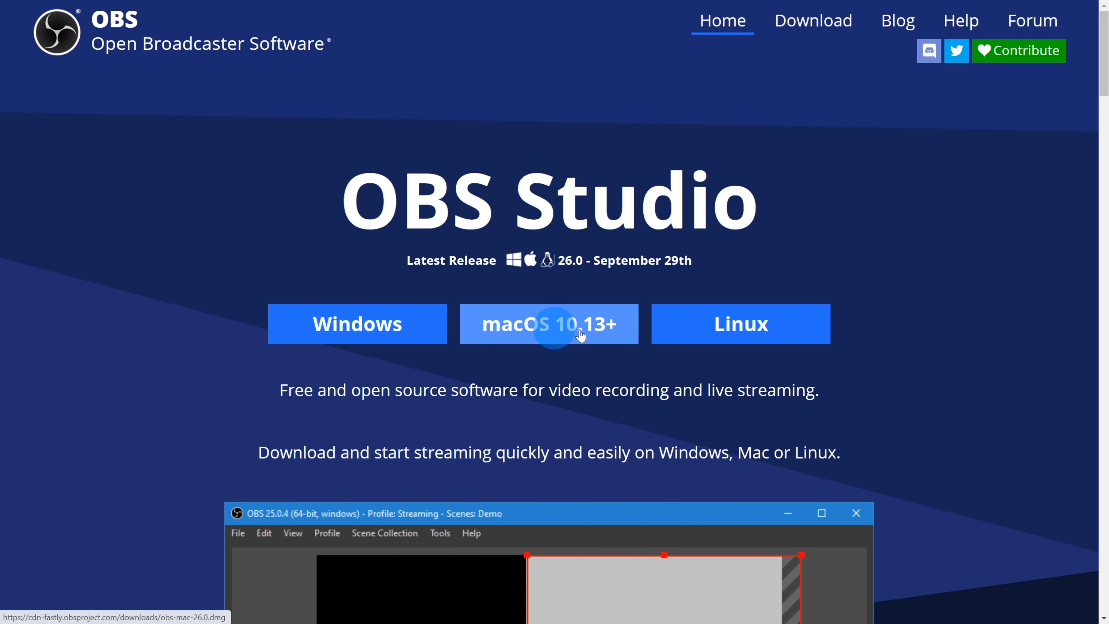
mouse_move(914, 365)
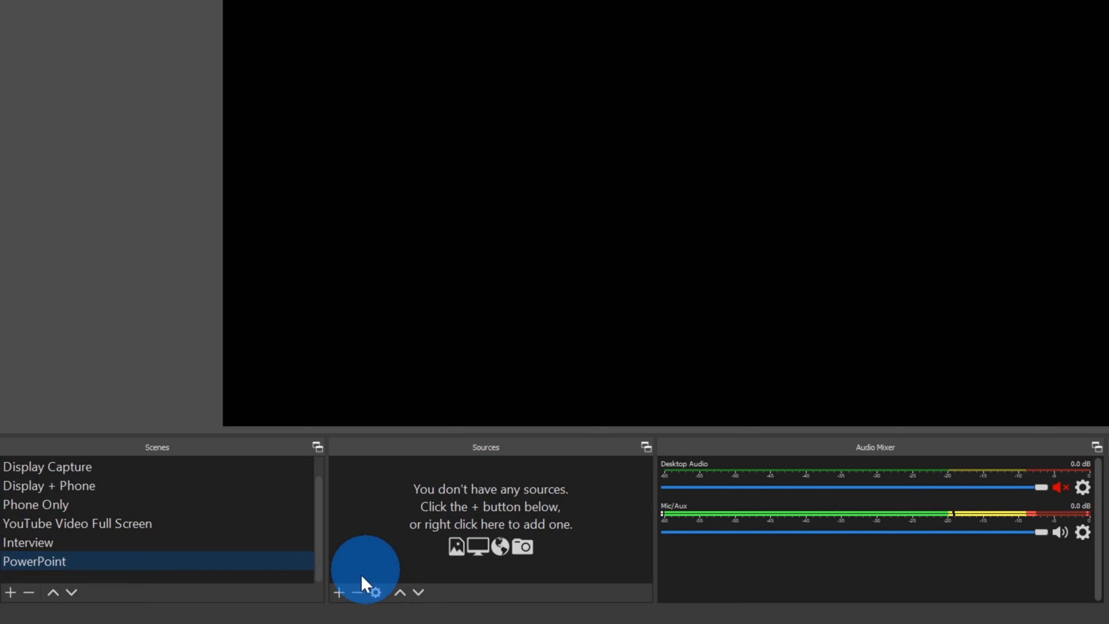
- Add a new Display Capture source to the PowerPoint scene
left_click(339, 592)
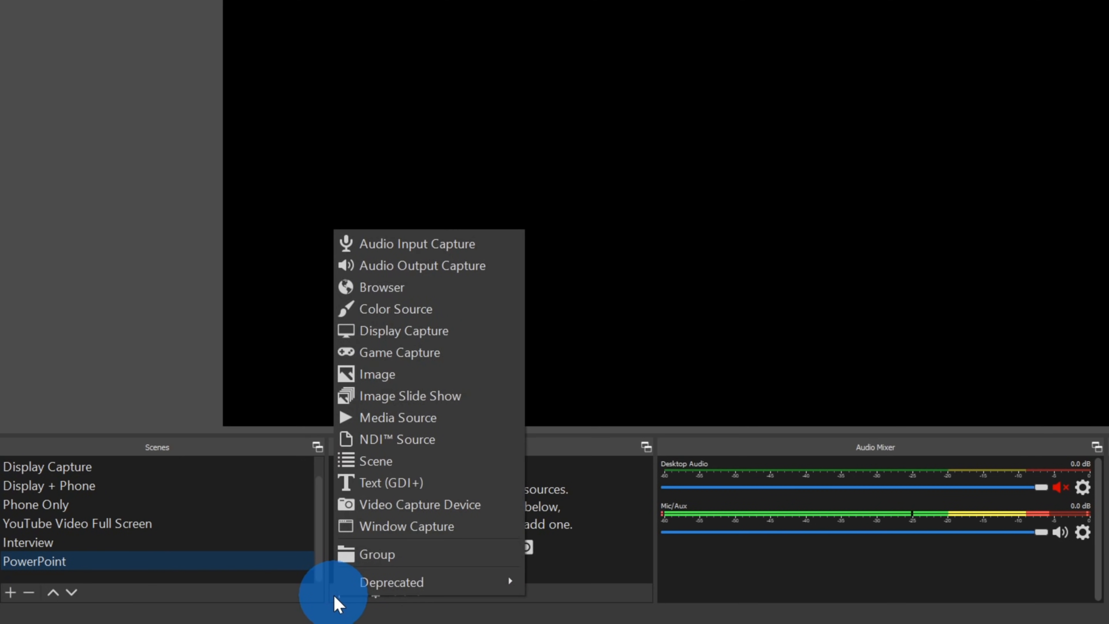
mouse_move(465, 345)
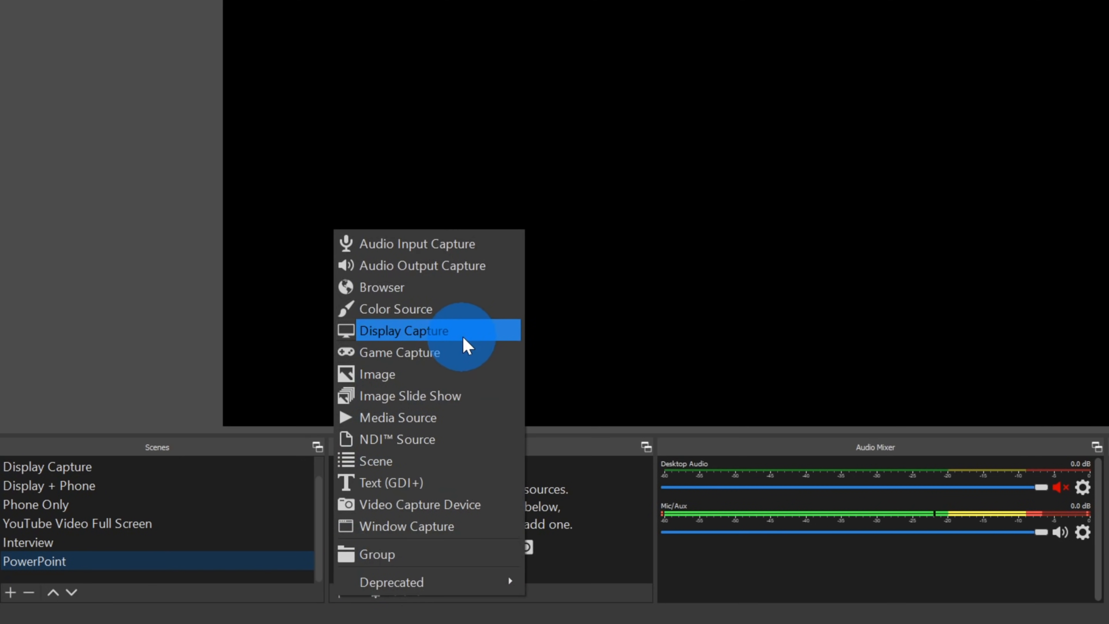
mouse_move(473, 339)
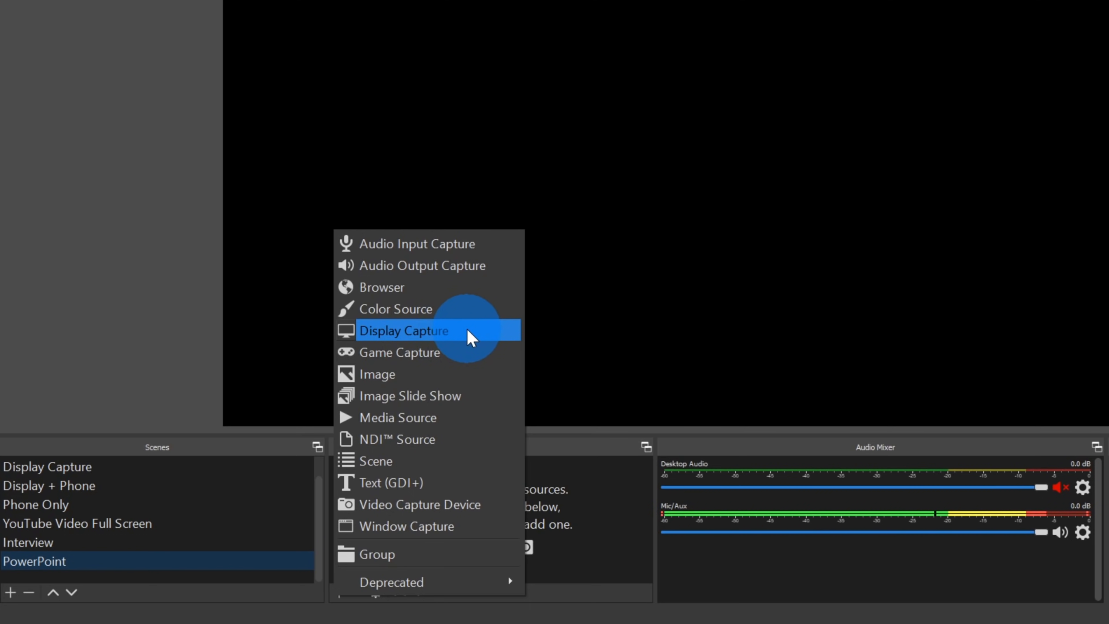
mouse_move(432, 526)
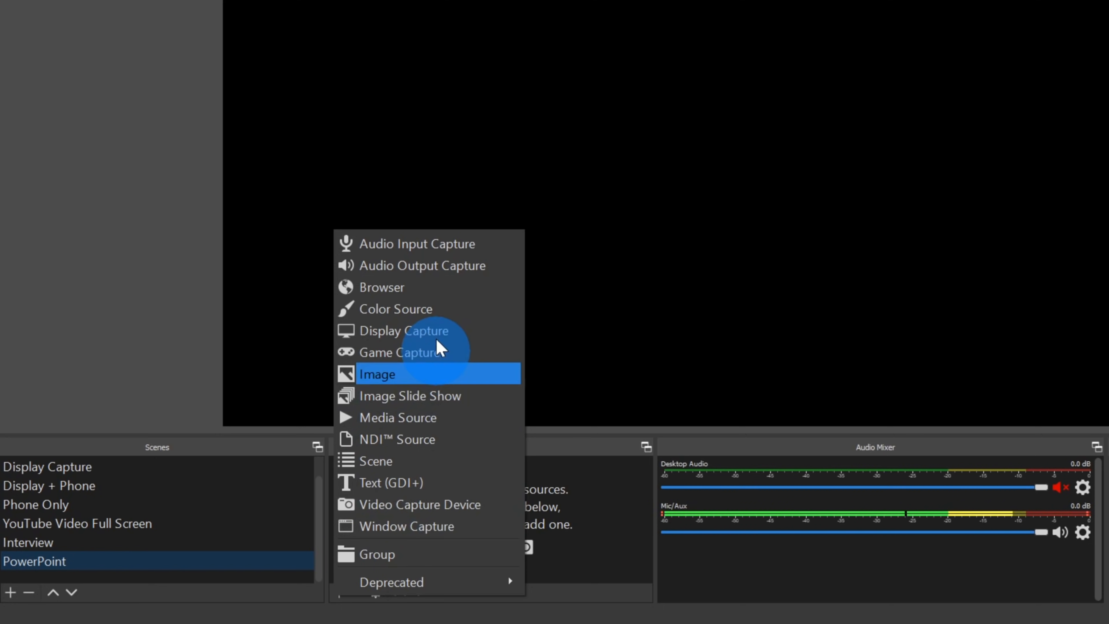
left_click(403, 331)
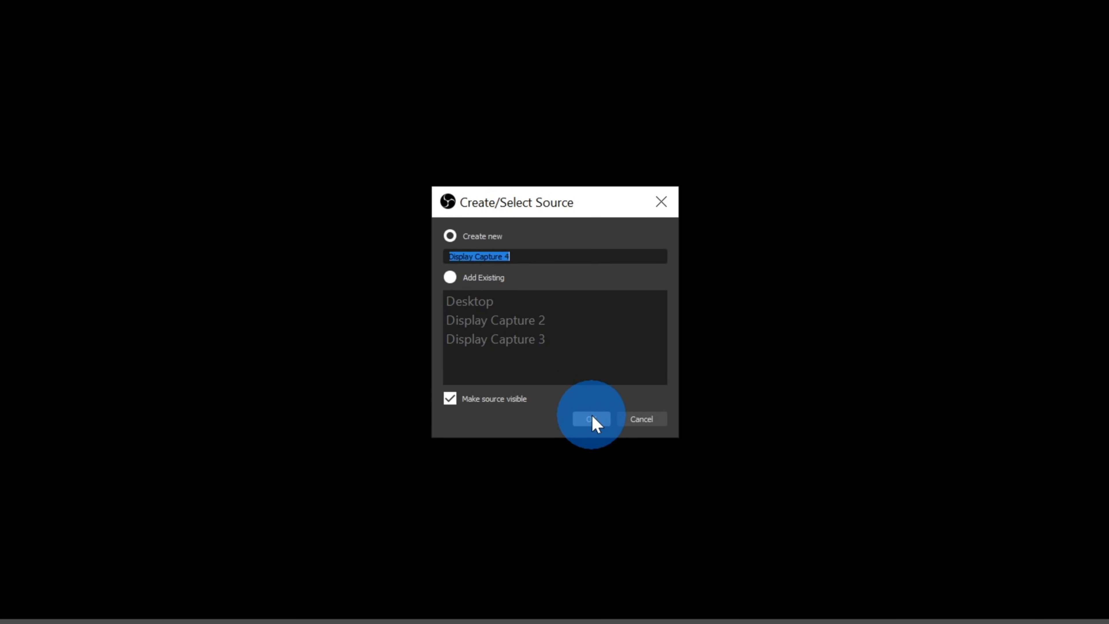
left_click(593, 419)
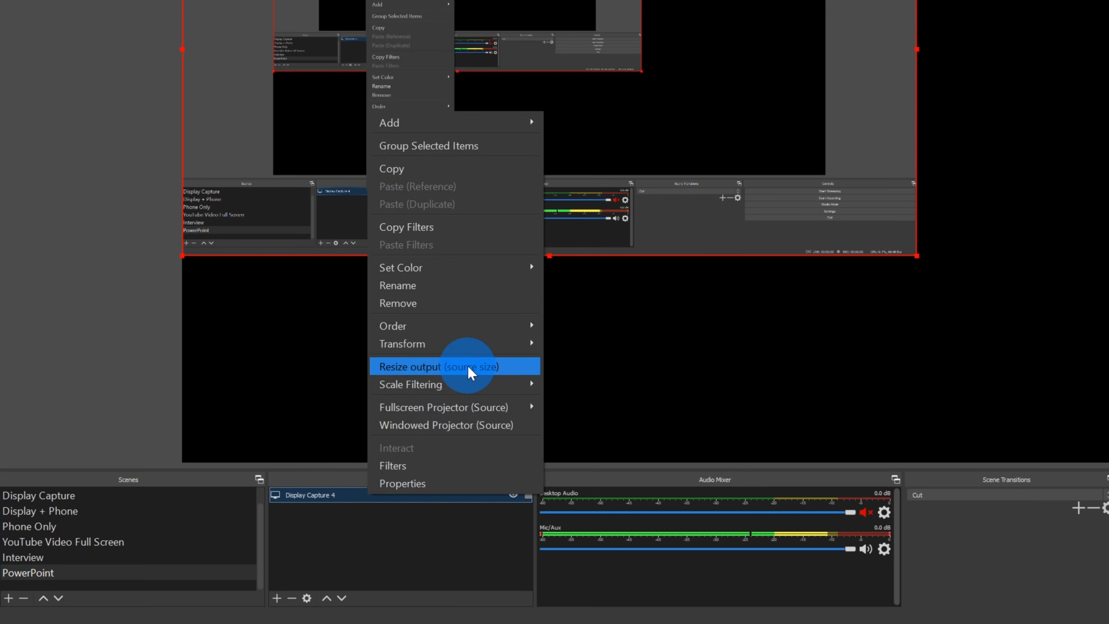
- Resize the OBS output resolution to match the display capture's source size
left_click(438, 366)
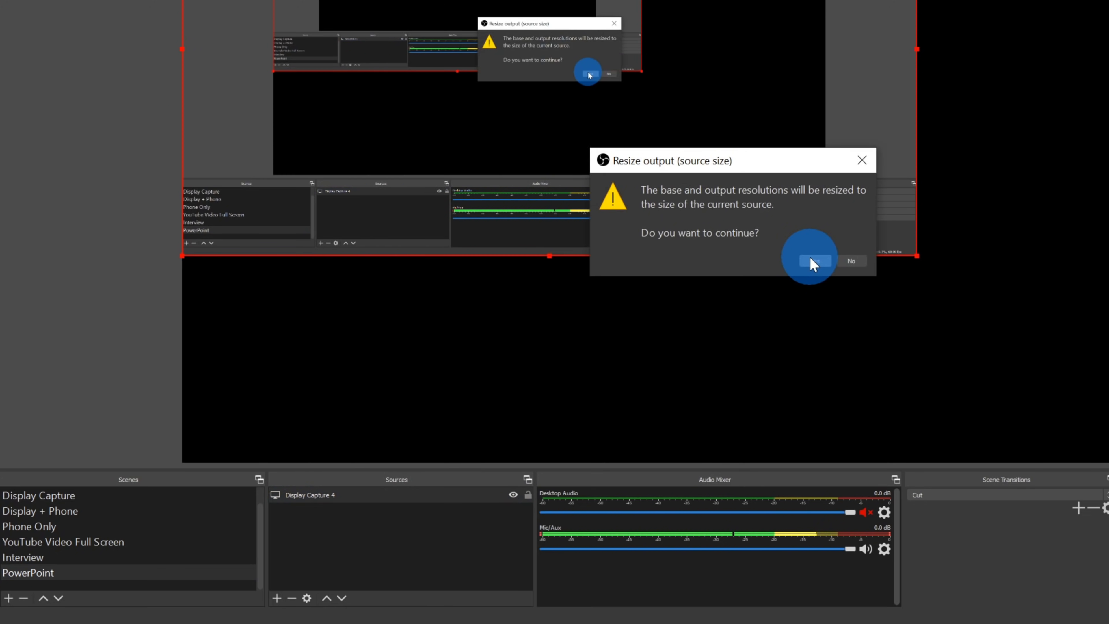
left_click(276, 598)
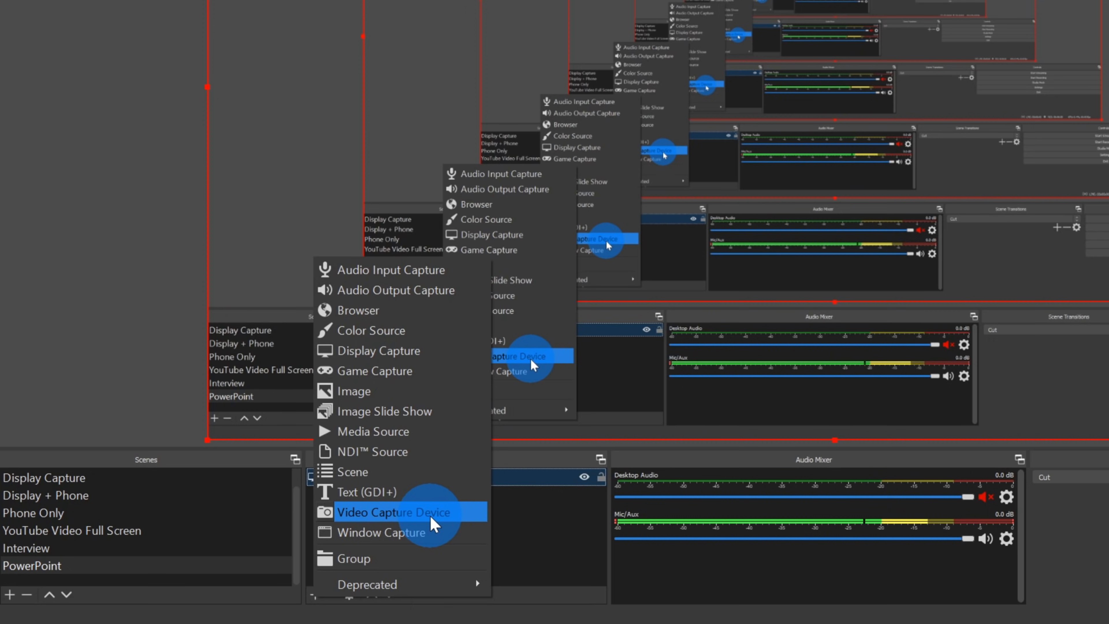
- Add a Video Capture Device source using the Microsoft LifeCam webcam
left_click(393, 512)
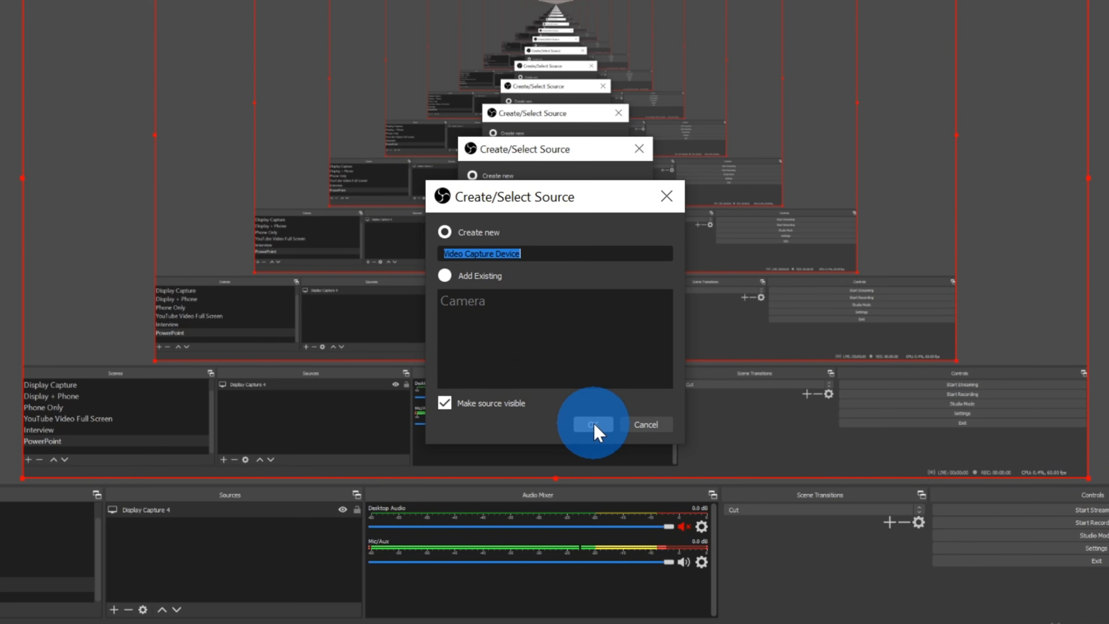
left_click(593, 425)
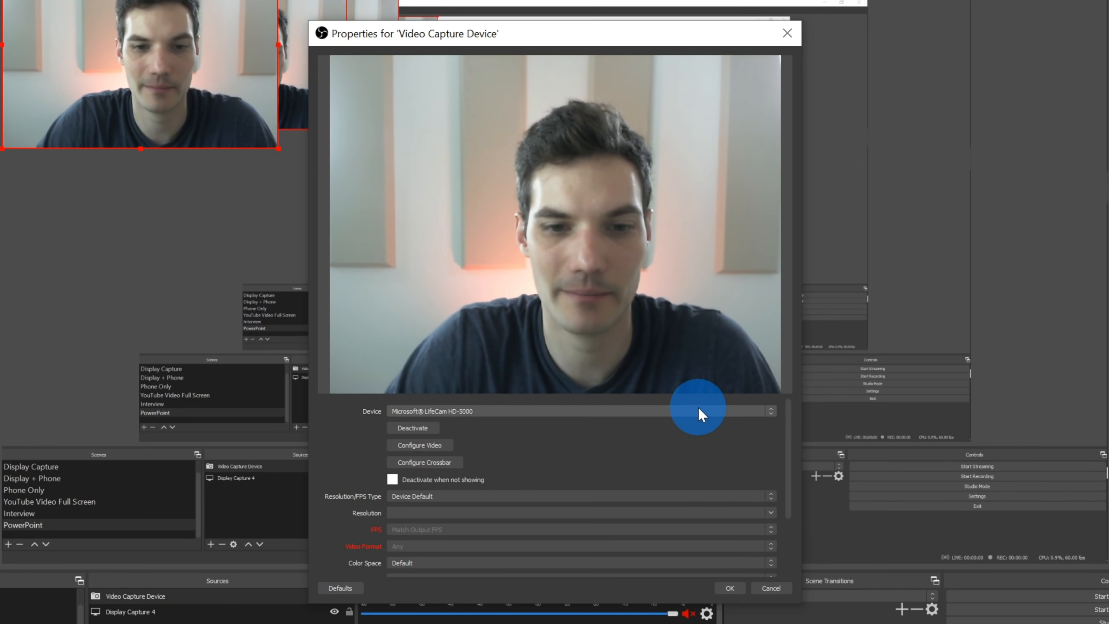
left_click(577, 411)
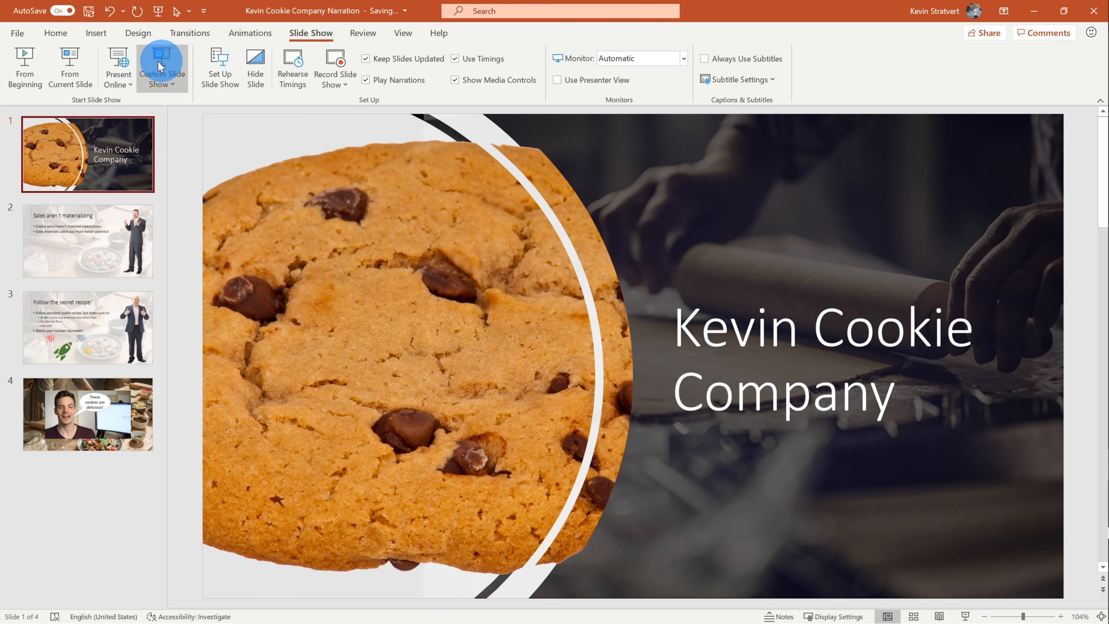
- Start the Kevin Cookie Company slide show from the beginning while OBS records
left_click(56, 34)
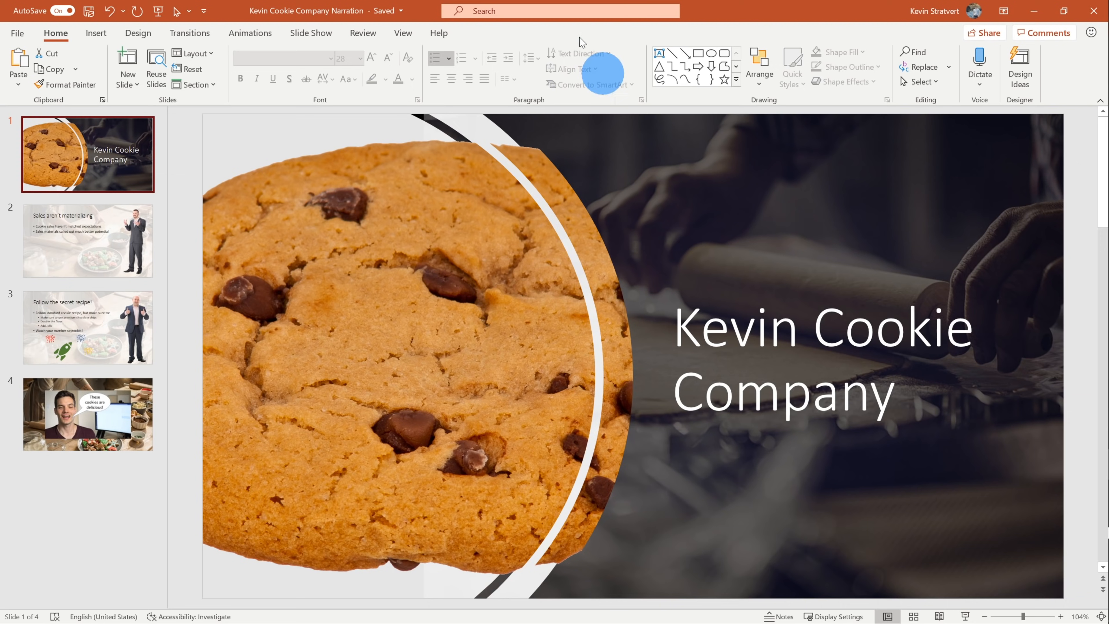
left_click(311, 32)
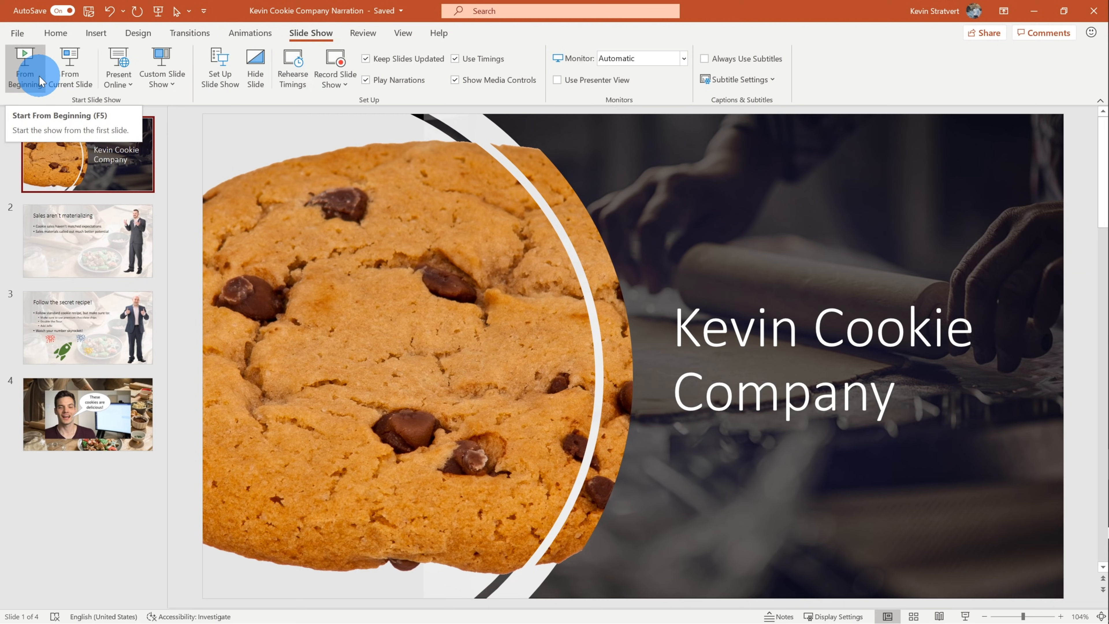
mouse_move(70, 68)
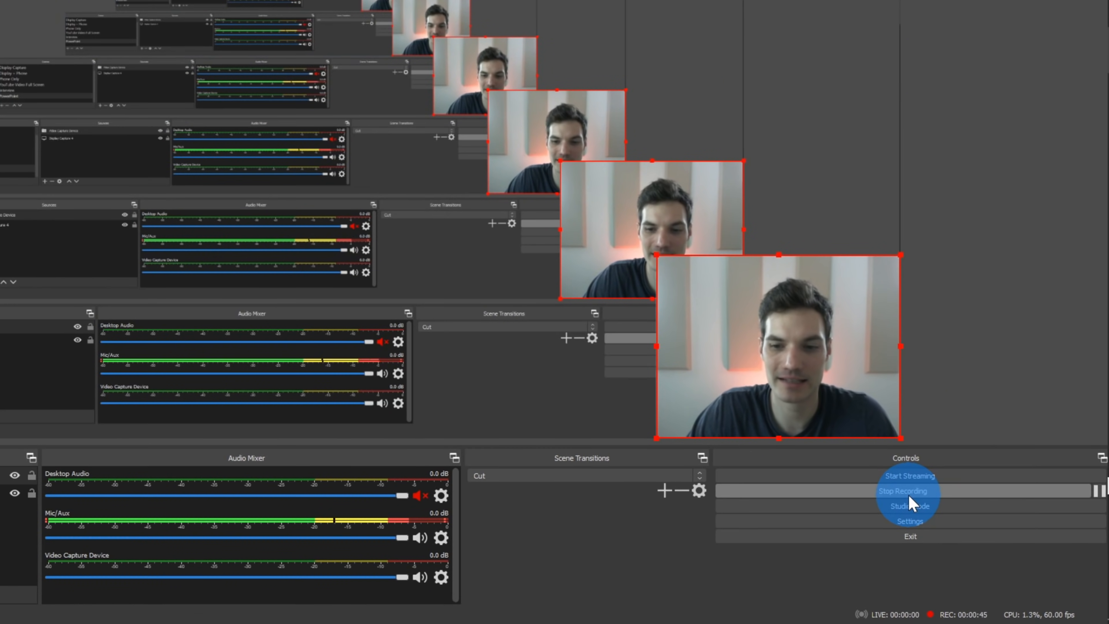
- Stop the OBS recording so the FLV file is saved to drive D
left_click(910, 491)
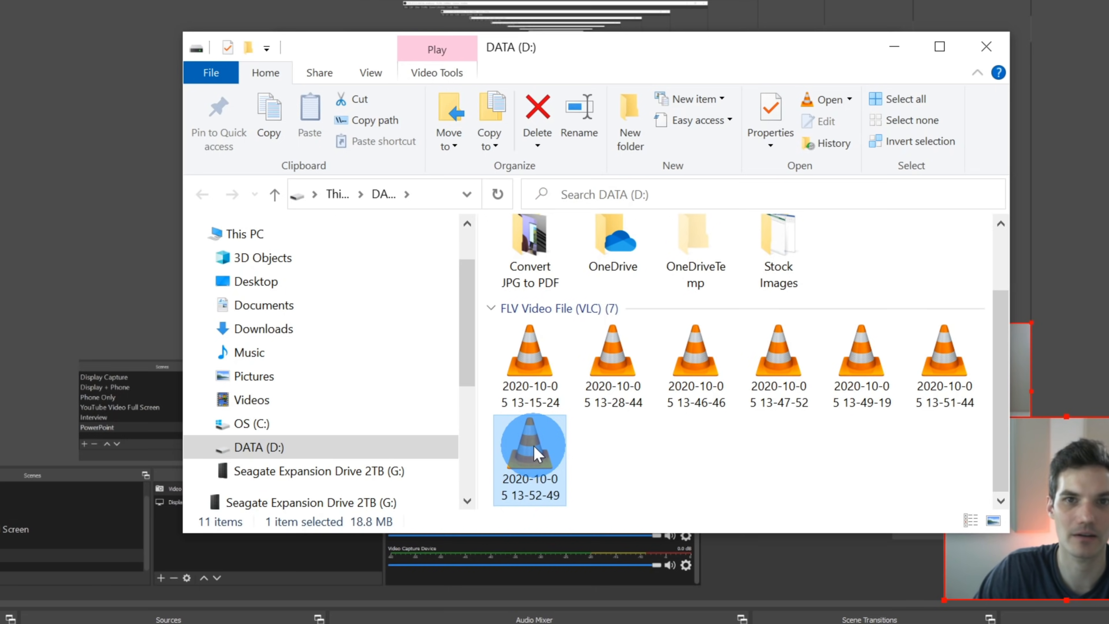
- Play the newest FLV recording in VLC to check the webcam overlay
double_click(530, 453)
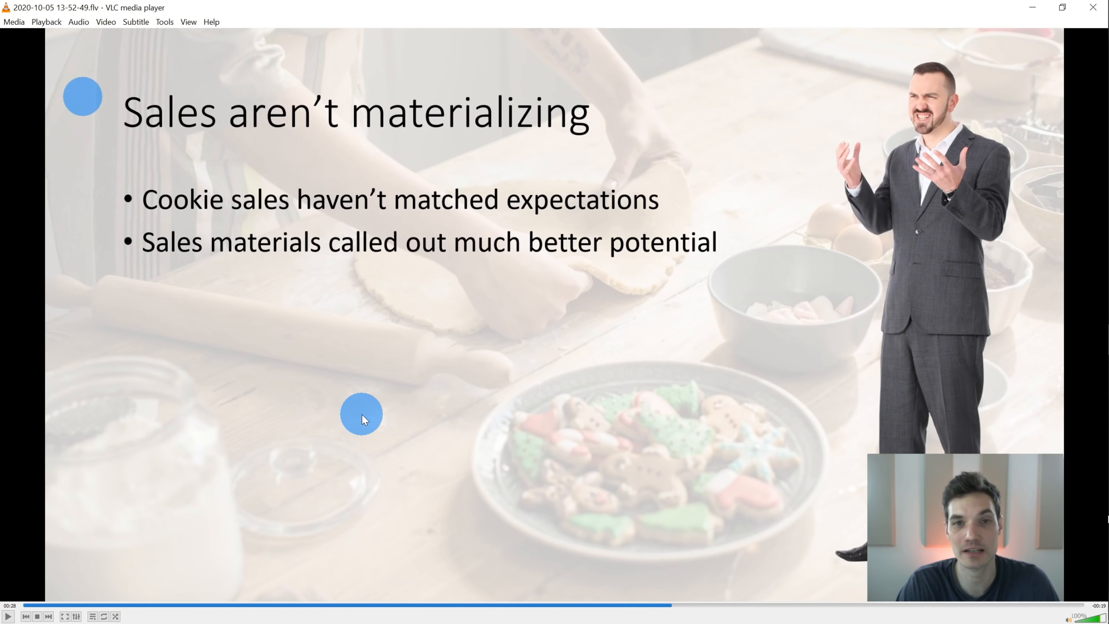